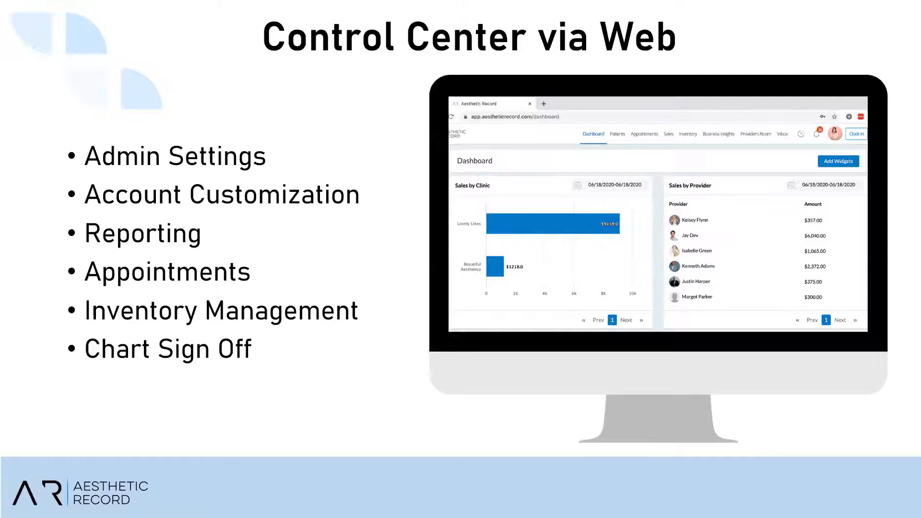
Advance past the Control Center via Web slide to the next slide
key("Right")
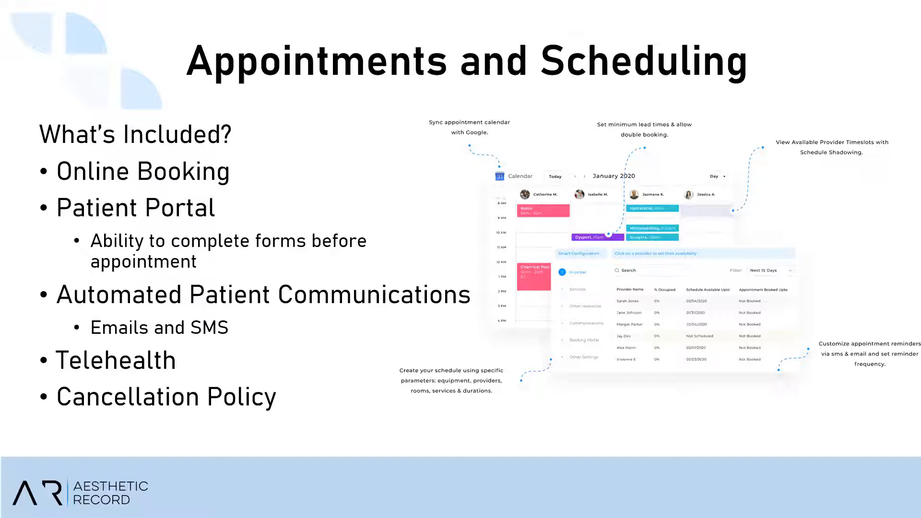
Advance past the Appointments and Scheduling slide to the live tablet demo
key("right")
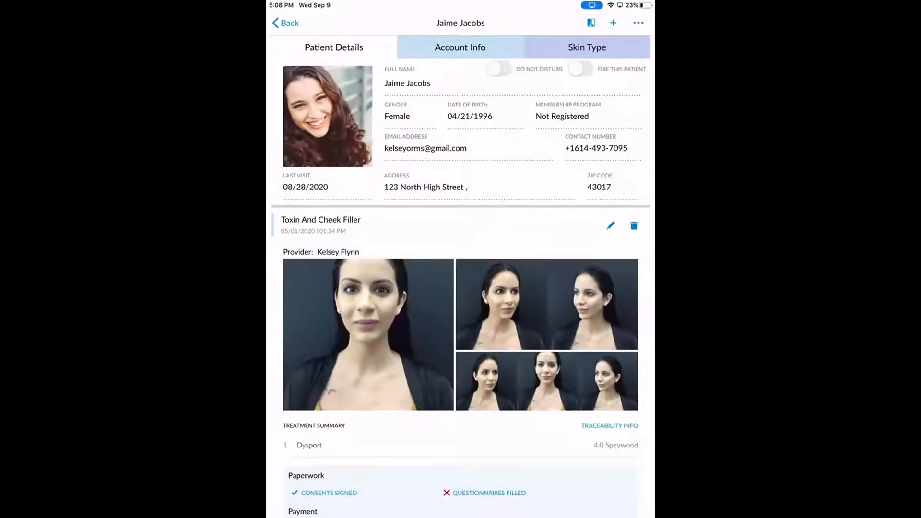
scroll("down", 3)
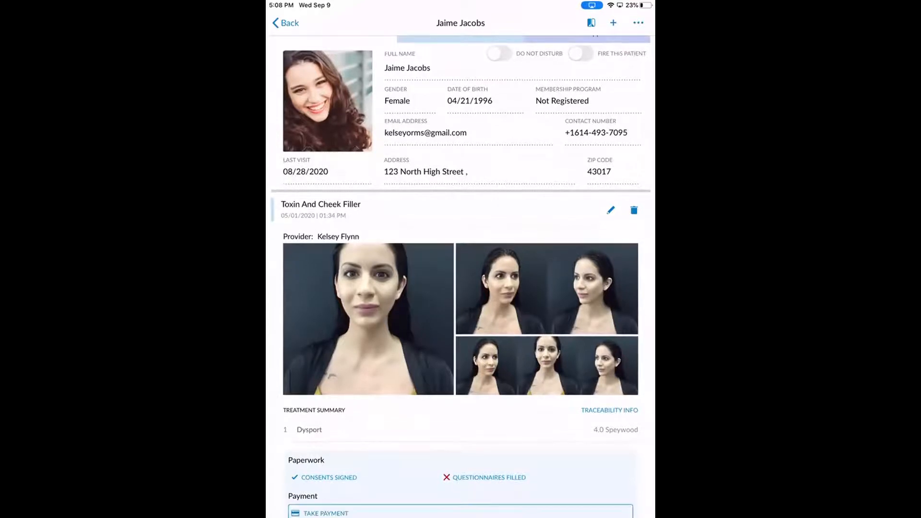
scroll("down", 3)
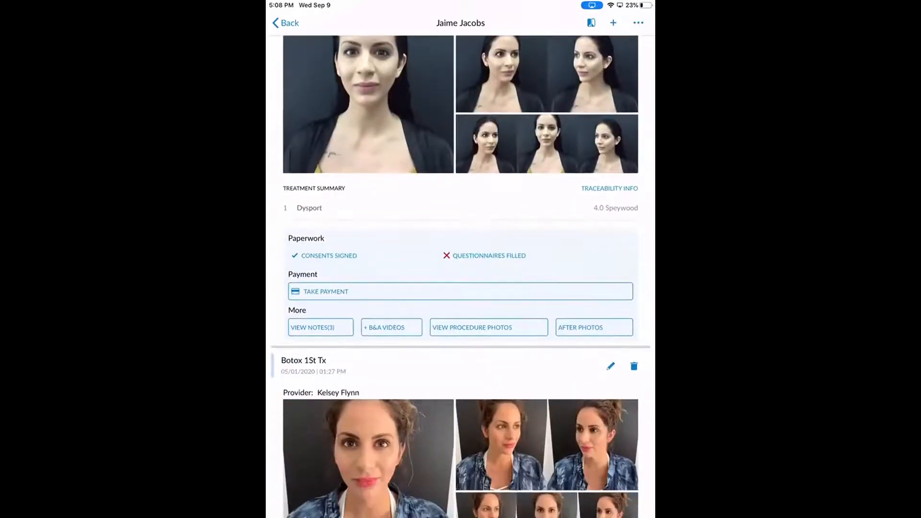
scroll("down", 3)
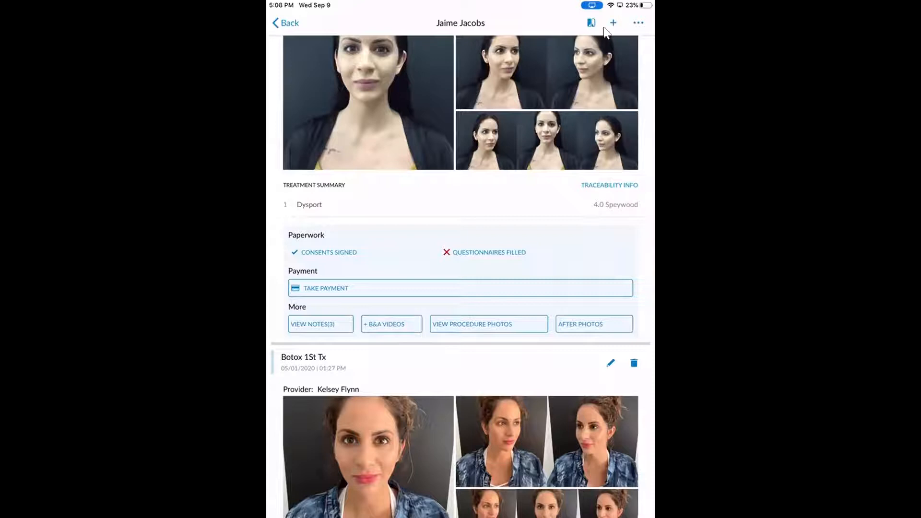
left_click(613, 23)
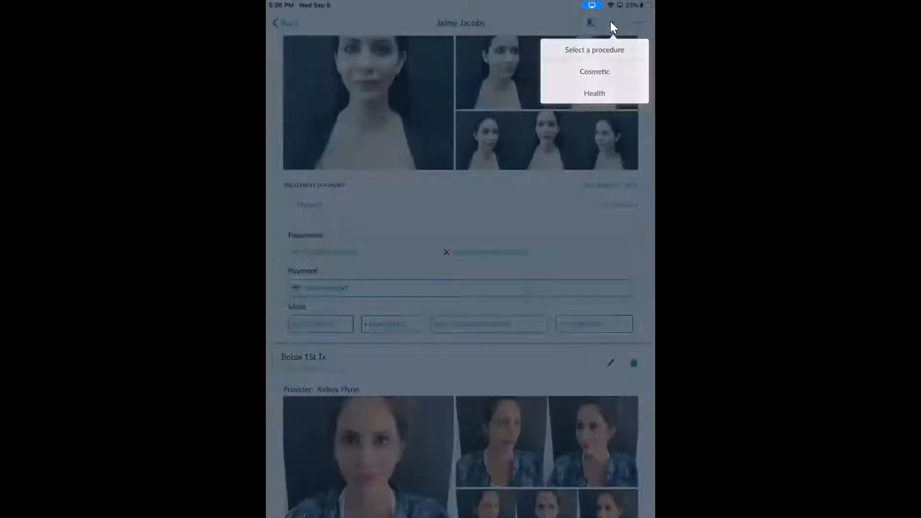
left_click(594, 71)
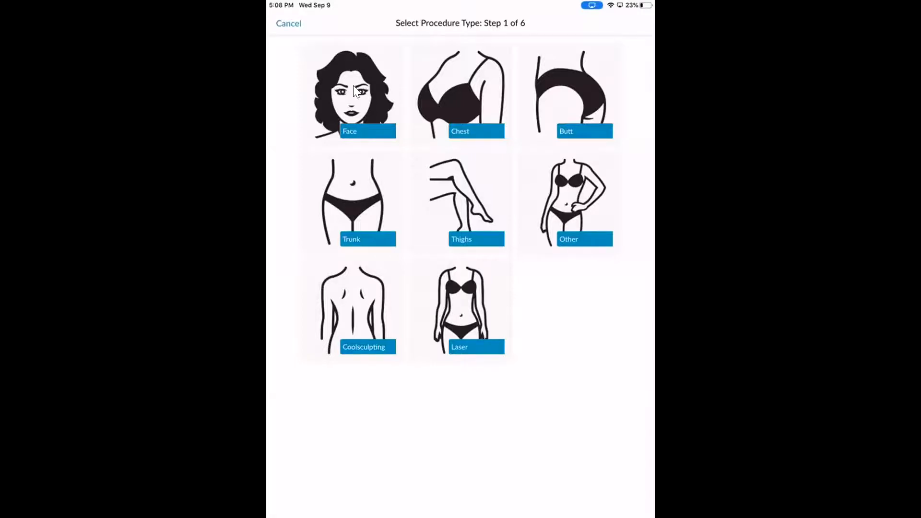
left_click(351, 94)
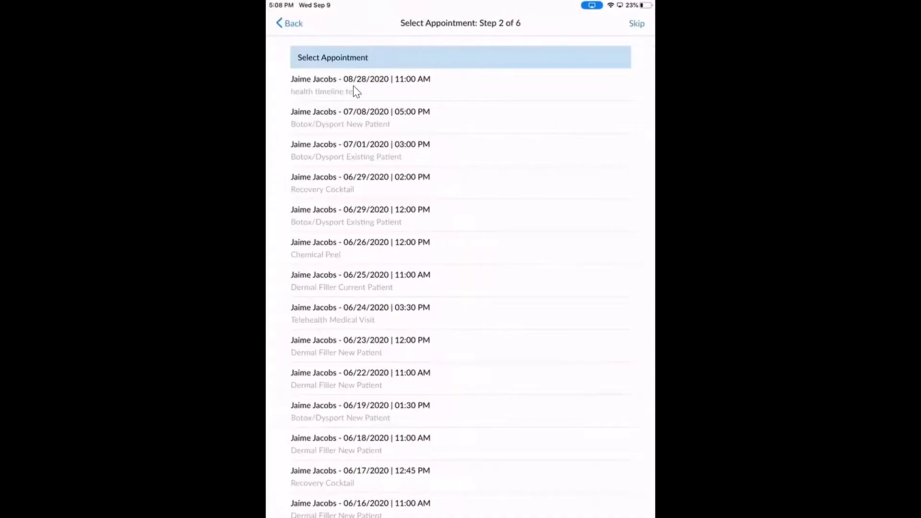
mouse_move(434, 90)
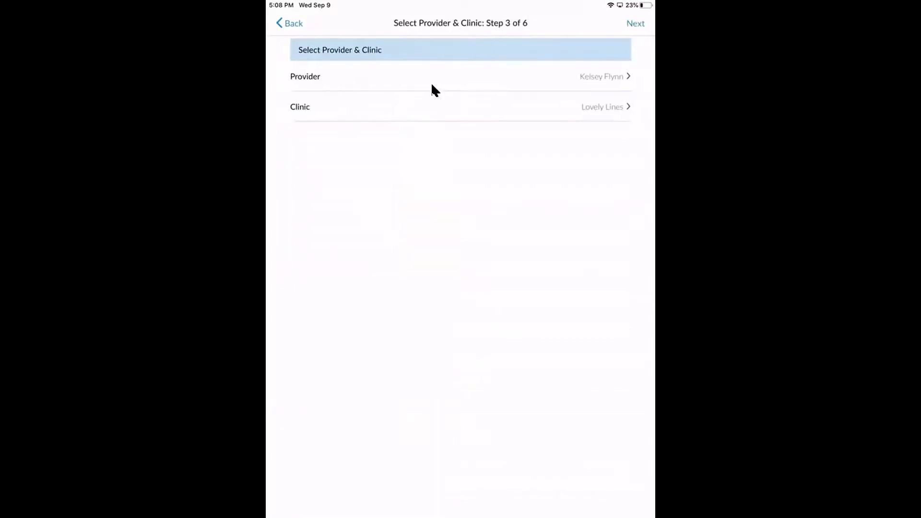
left_click(635, 23)
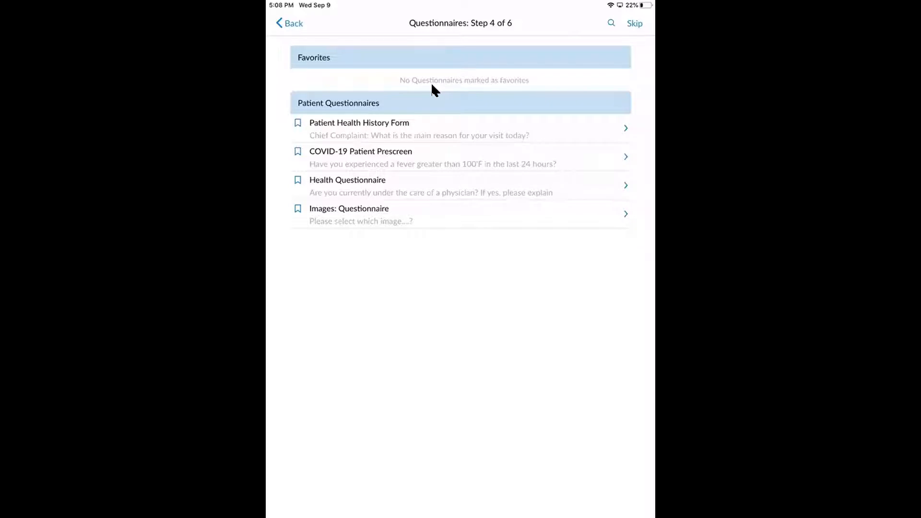
Skip the questionnaires and sign the Botox consent, applying the signature to all selected consents
left_click(634, 23)
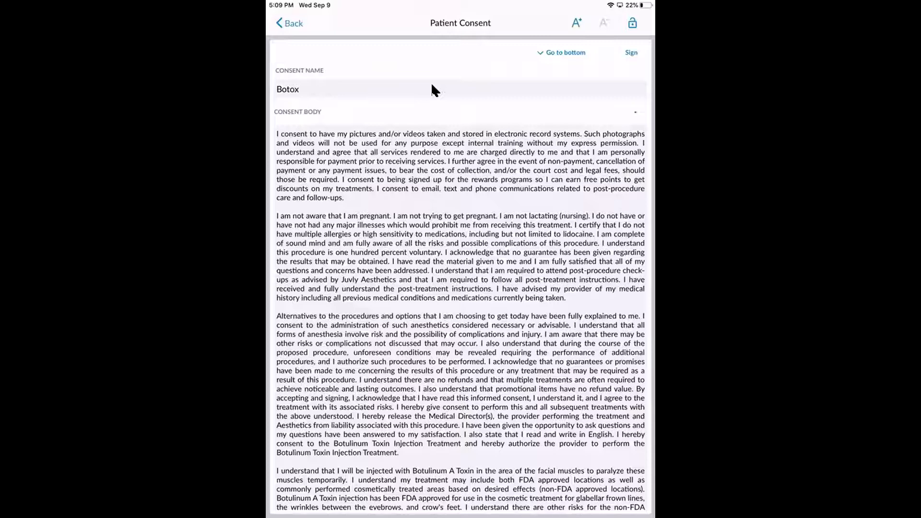
left_click(631, 51)
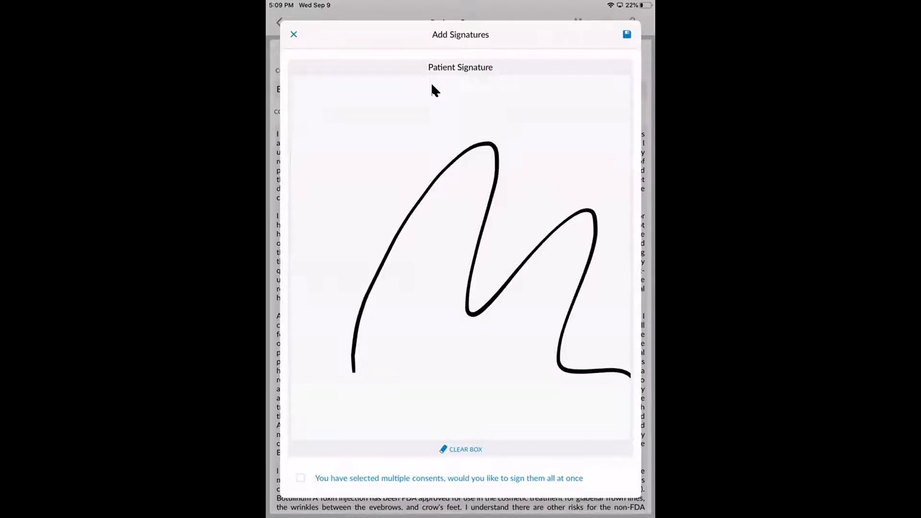
mouse_move(299, 478)
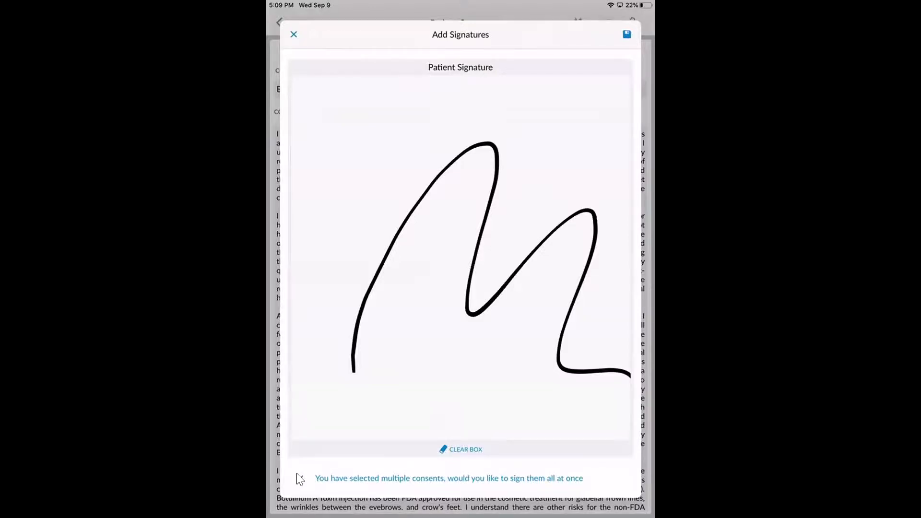
left_click(626, 35)
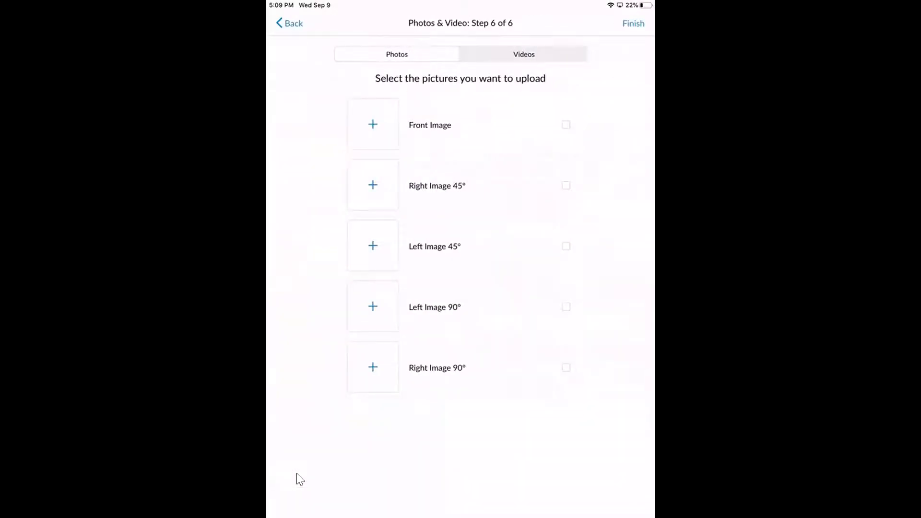
Capture the Front Image photo, adjusting the earlier-photo overlay strength for alignment
left_click(523, 54)
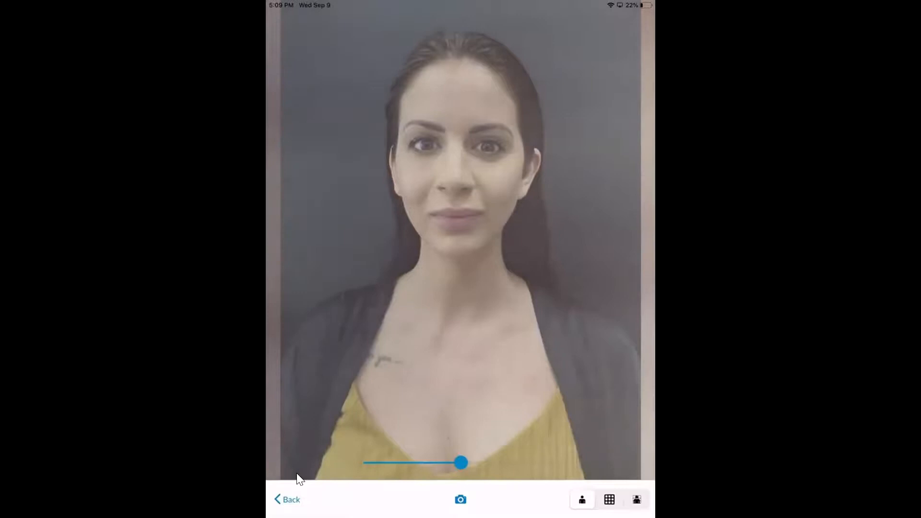
left_click_drag(465, 462, 454, 463)
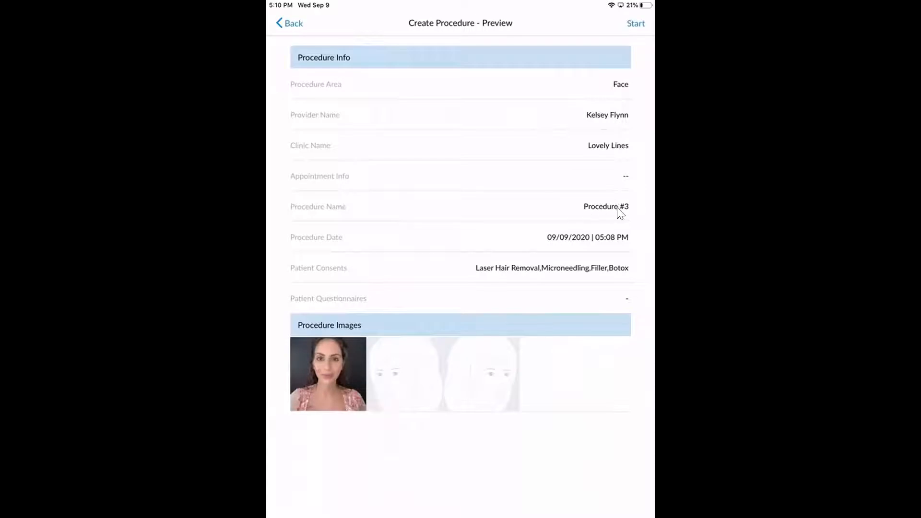
Rename the procedure to 'Botox 1st tx' and start charting on the front photo
left_click(605, 206)
type("Botox 1st")
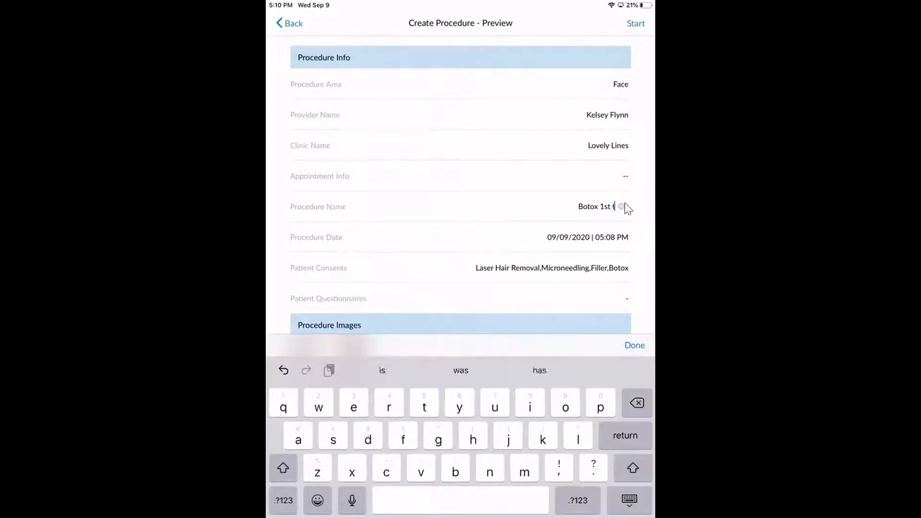
left_click(634, 345)
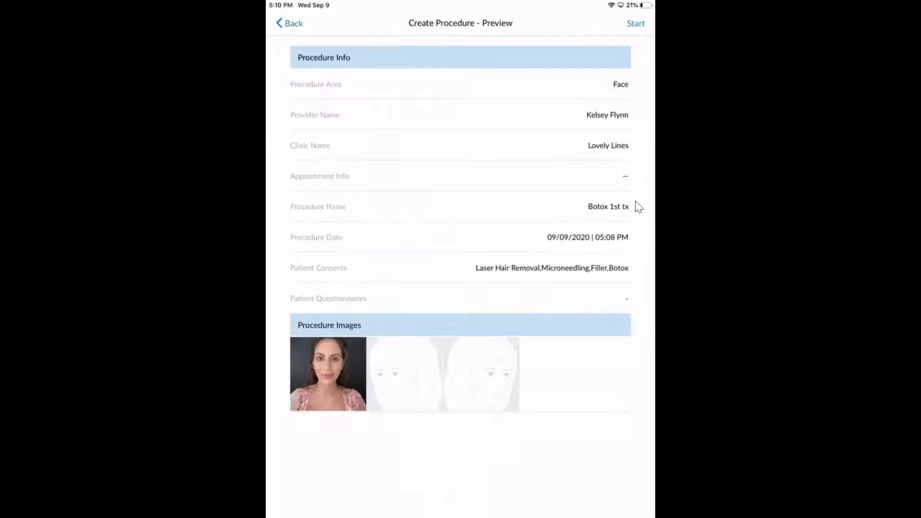
left_click(635, 23)
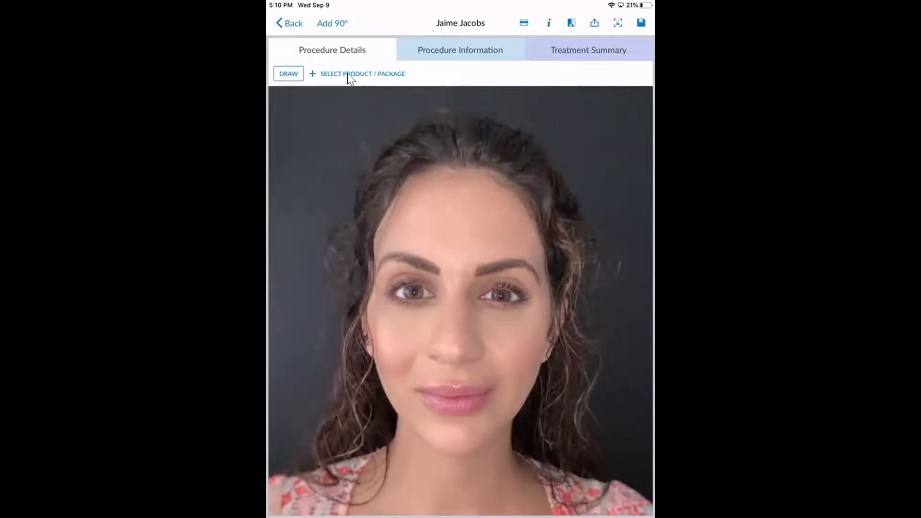
Chart Botox Cosmetic injection points on the forehead and raise the units at a point
left_click(356, 73)
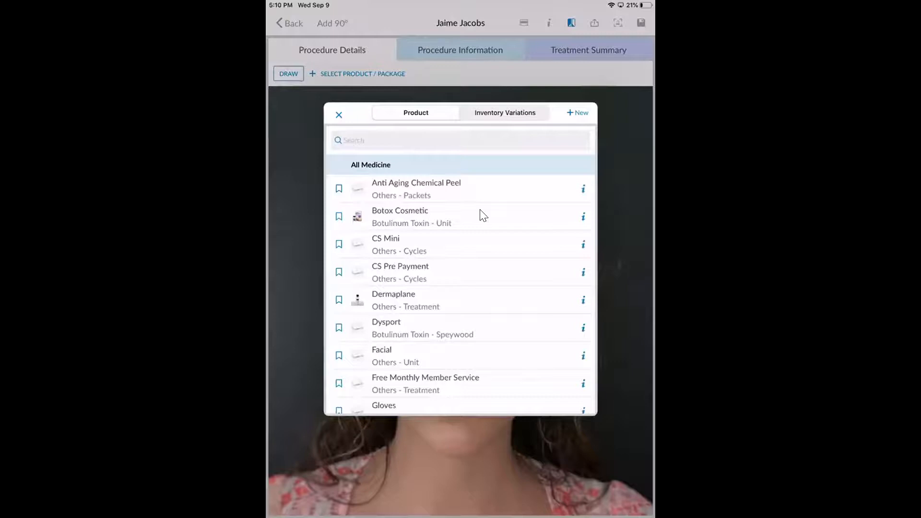
left_click(399, 216)
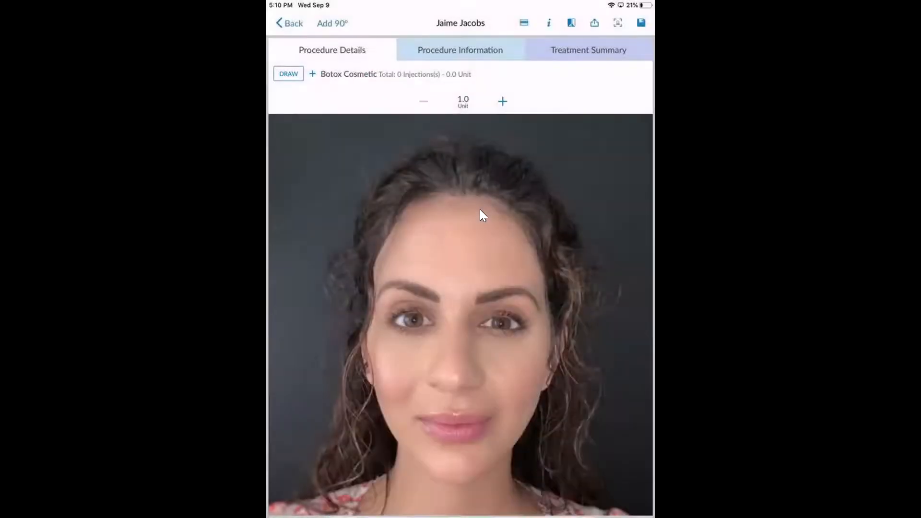
mouse_move(484, 141)
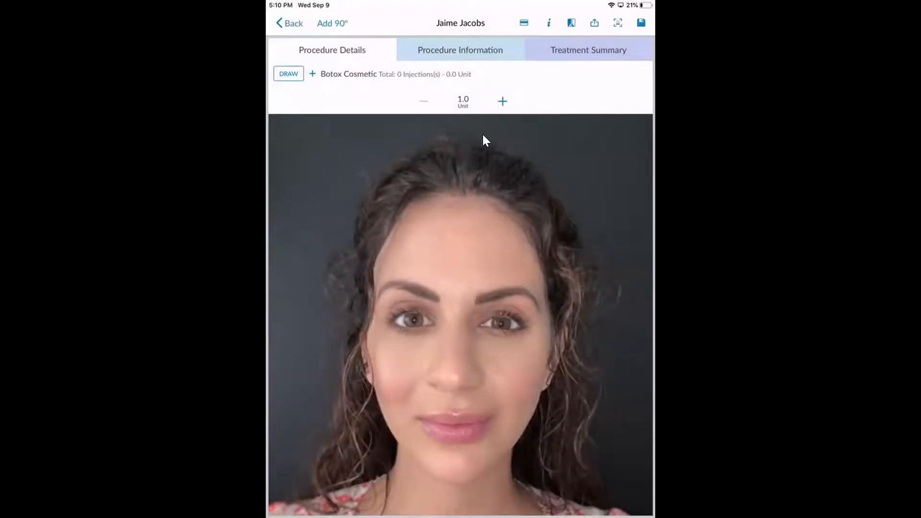
left_click(451, 325)
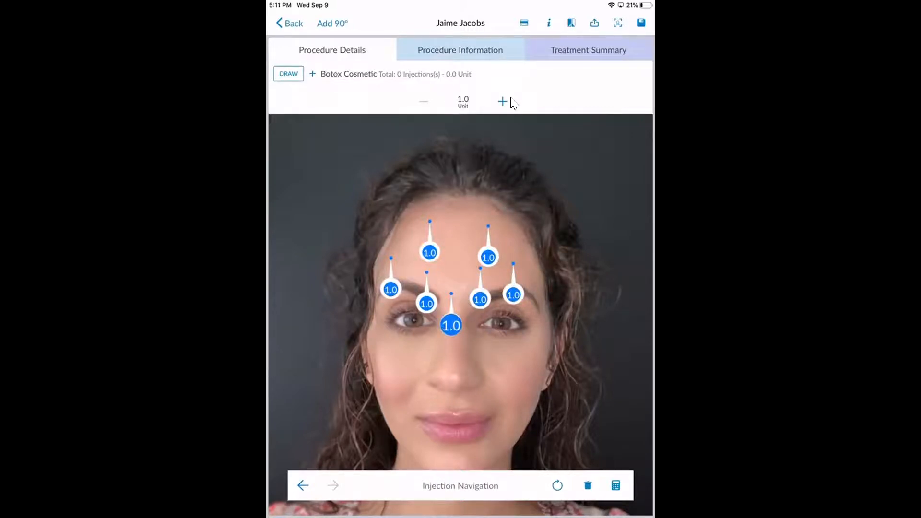
left_click(502, 101)
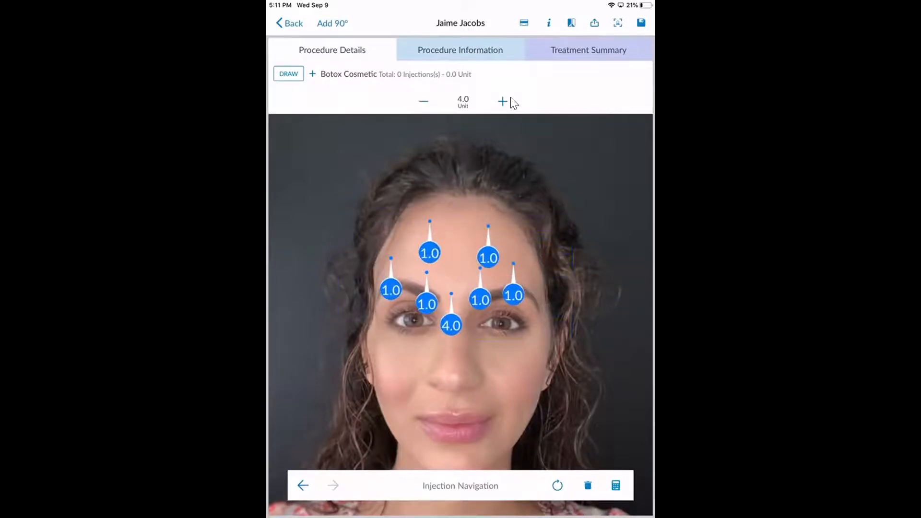
left_click(423, 101)
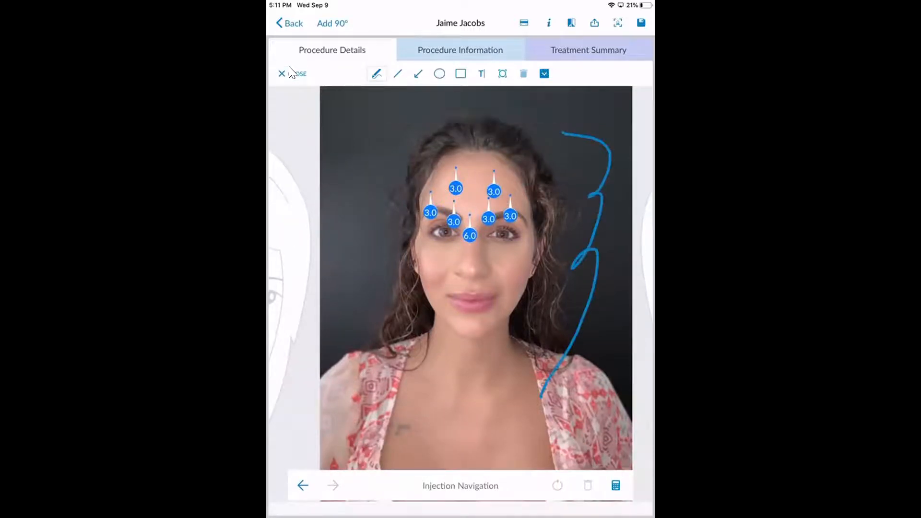
Annotate the photo with a red arrow and a 'Bruise' label, then view the treatment summary
left_click_drag(364, 277, 452, 223)
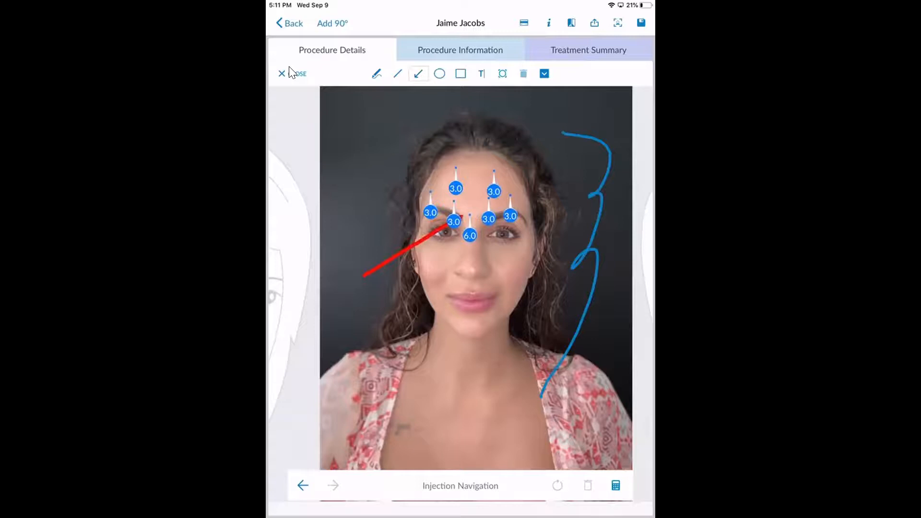
type("Bruise")
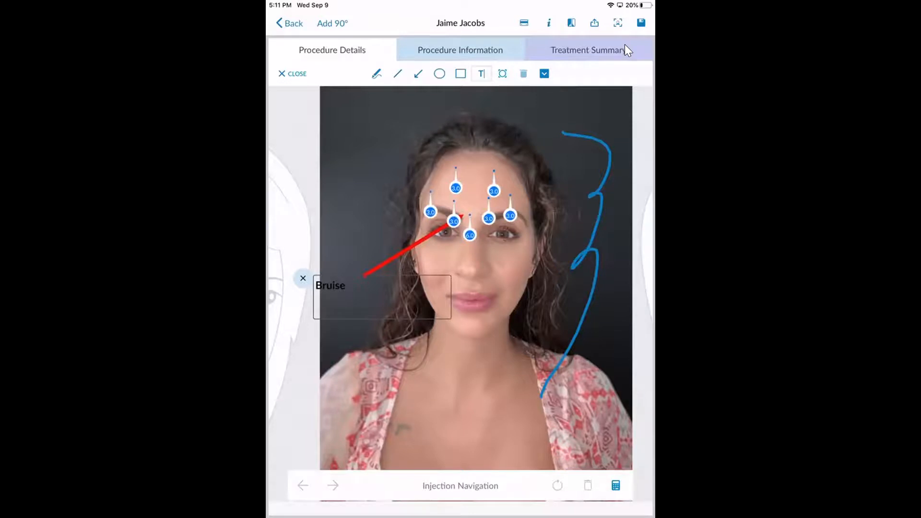
left_click(586, 49)
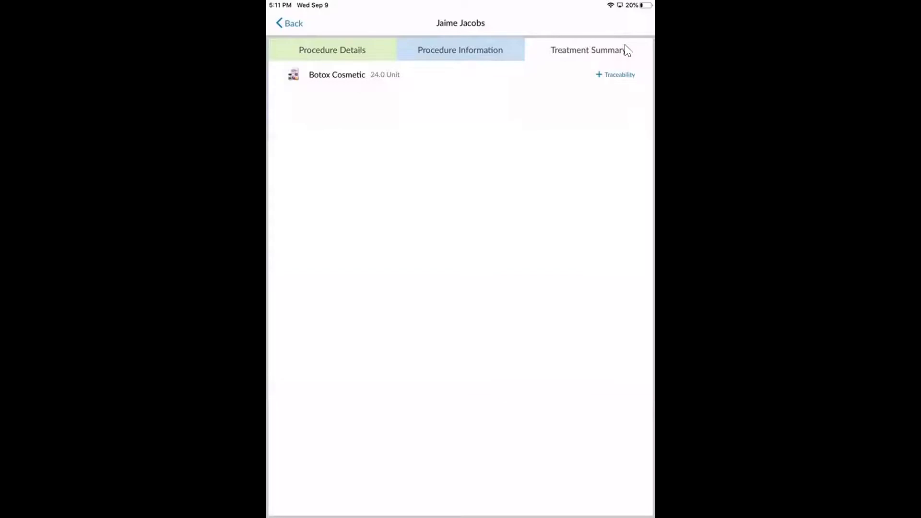
Add traceability batch C32C472 with 24.0 units of Botox Cosmetic to the summary
left_click(615, 75)
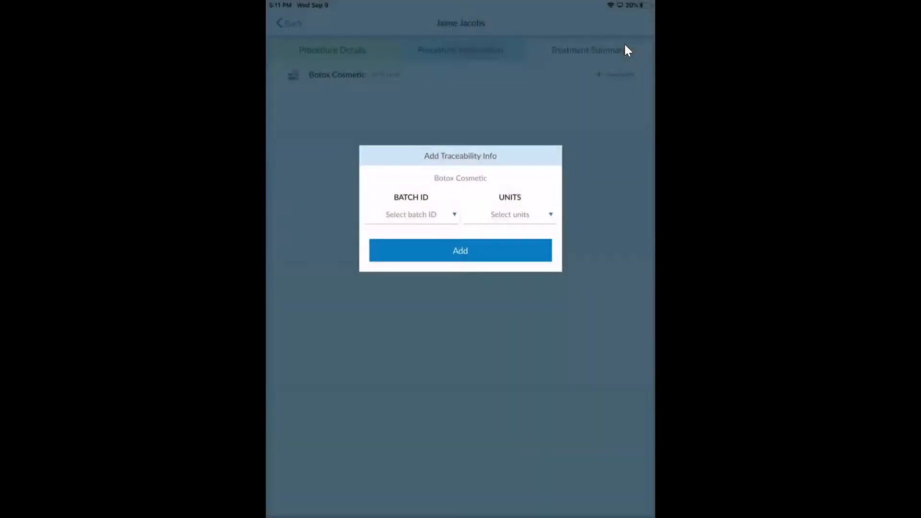
left_click(411, 214)
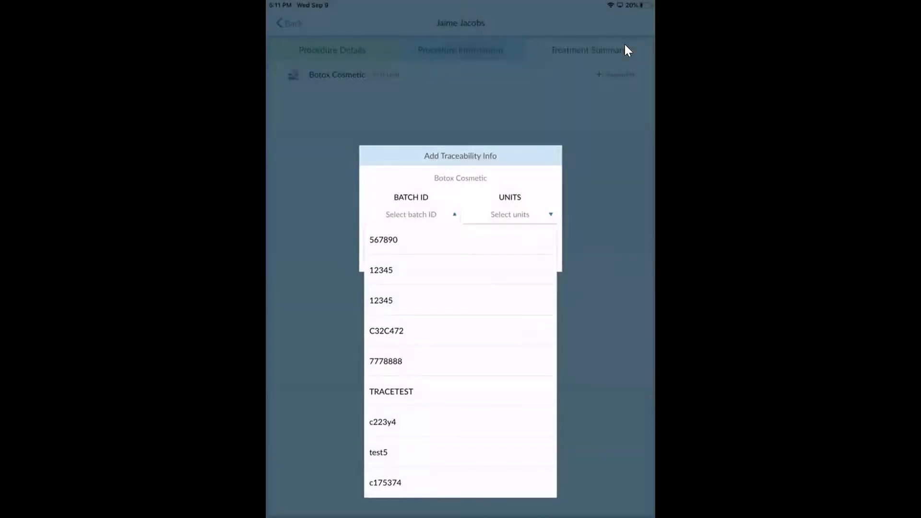
left_click(385, 330)
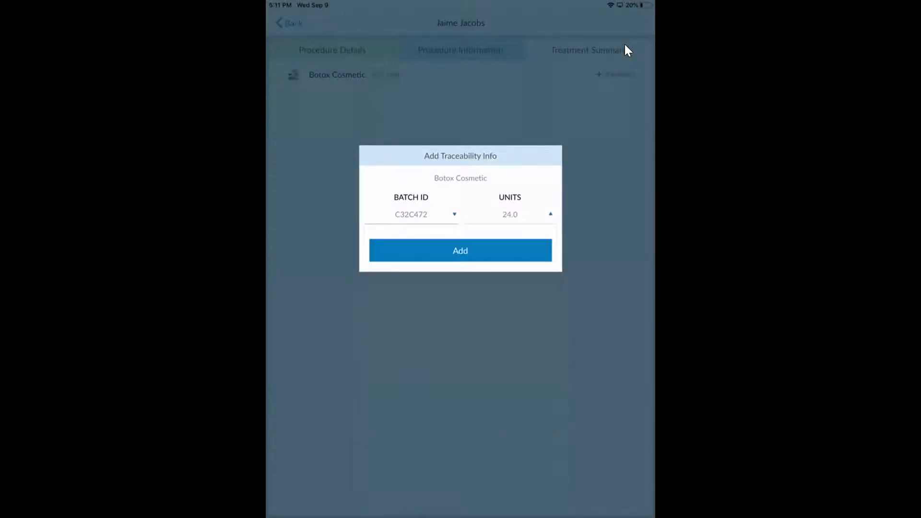
left_click(459, 251)
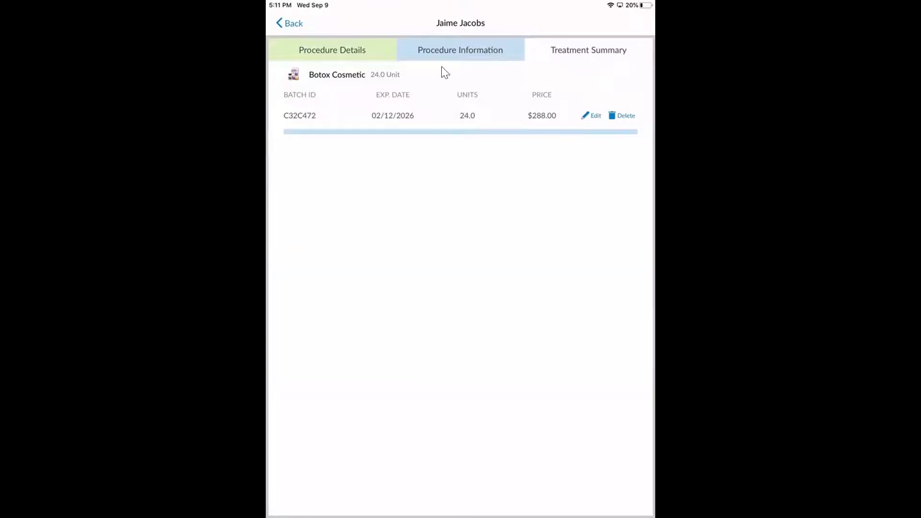
mouse_move(301, 122)
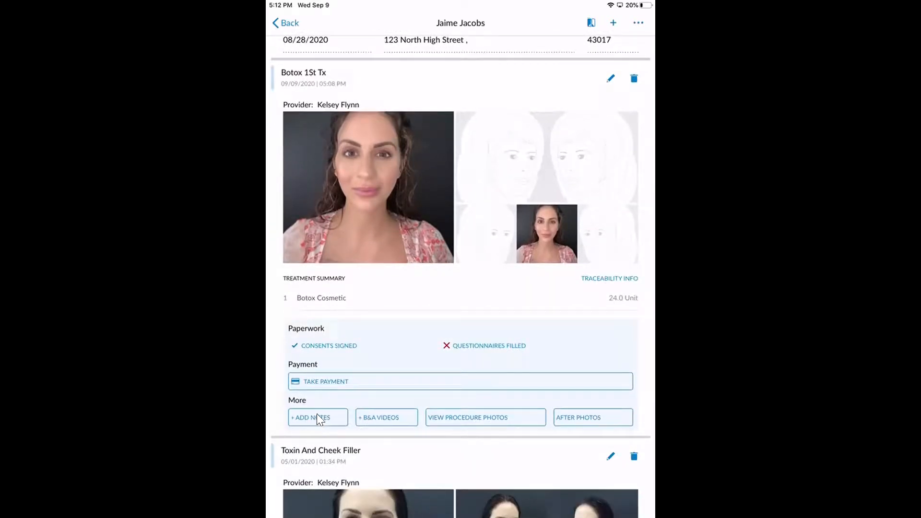
Write the Toxin procedure note on reconstitution, tolerance and follow-up, and save it
left_click(318, 417)
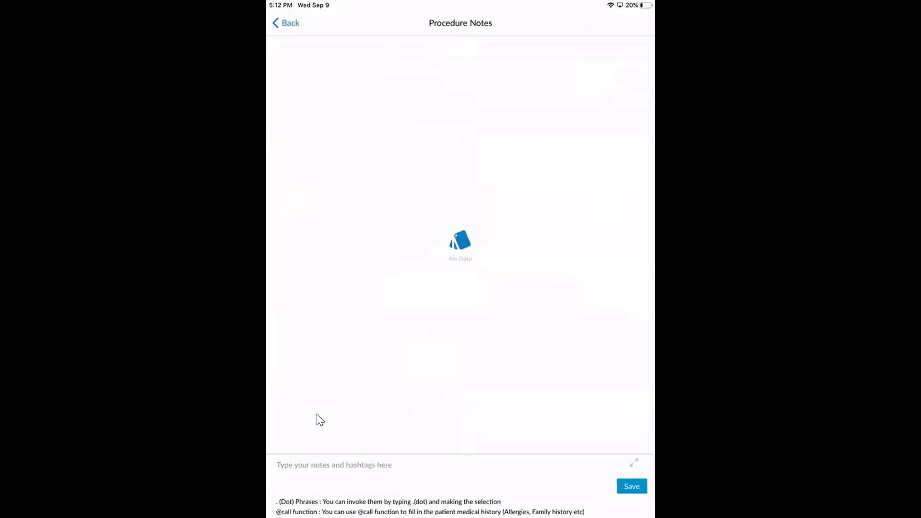
left_click(334, 465)
type(".")
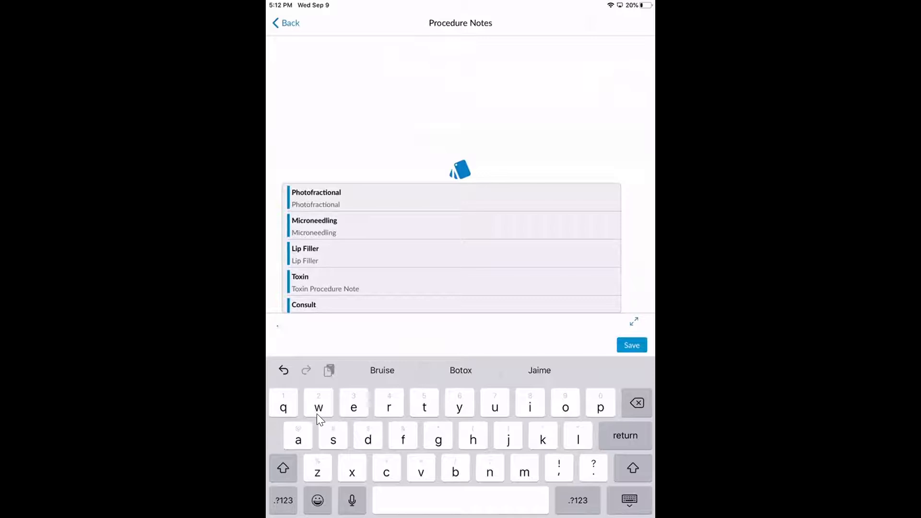
type("to")
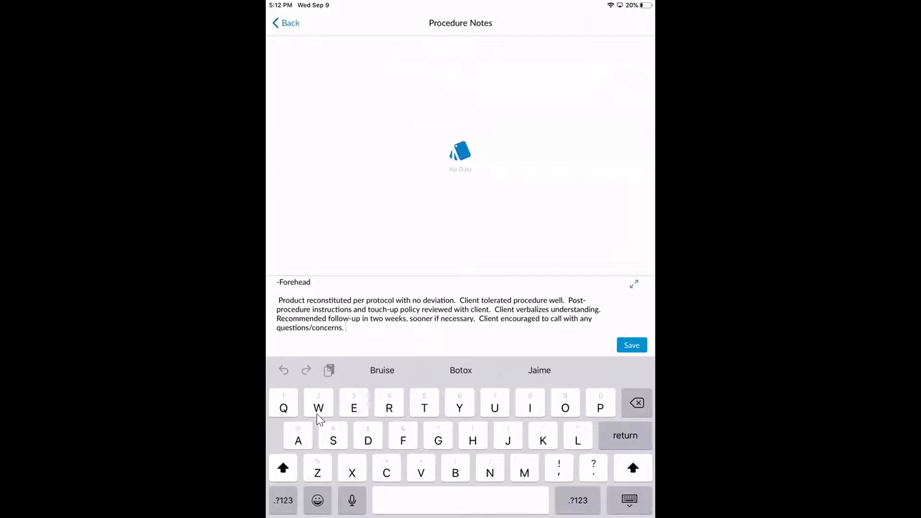
left_click(631, 344)
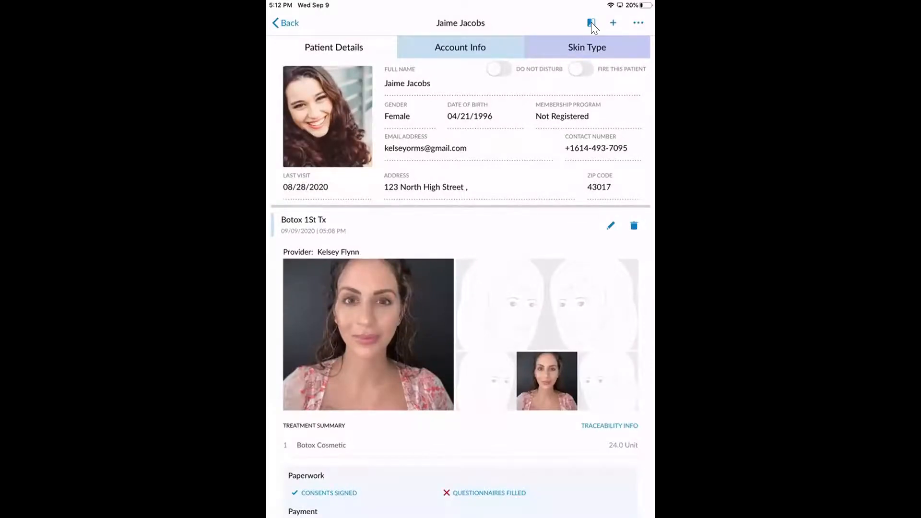
left_click(591, 23)
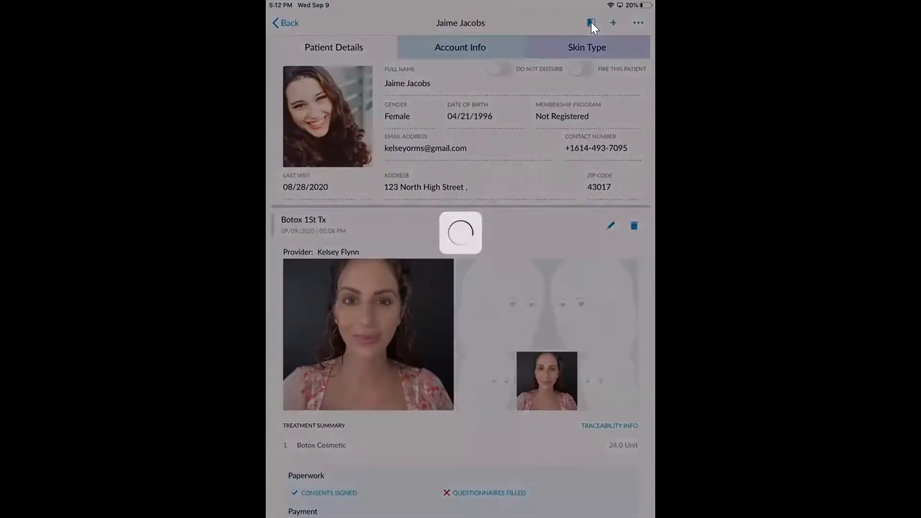
left_click(592, 22)
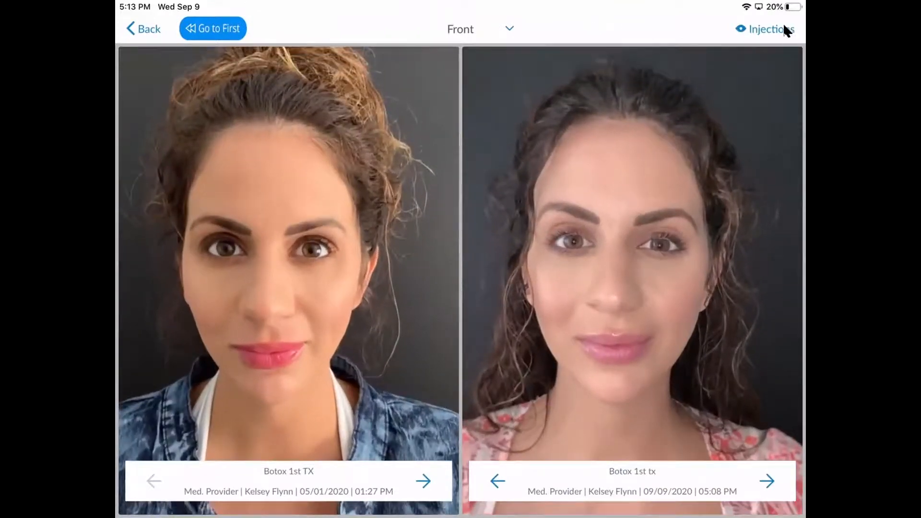
left_click(770, 29)
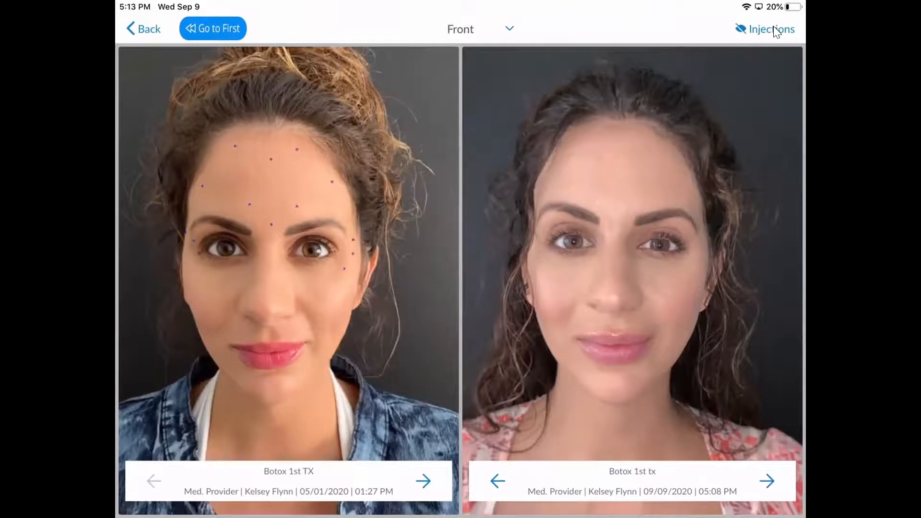
left_click(771, 28)
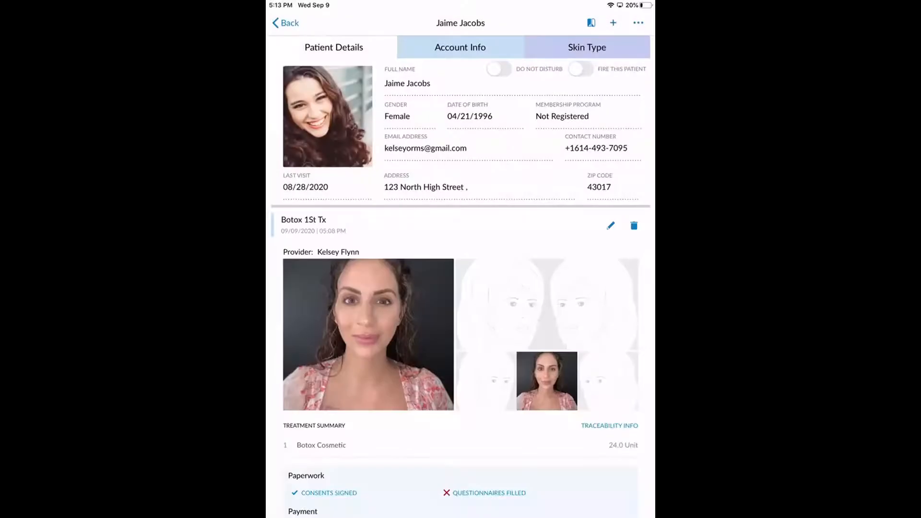
Take payment for the Botox treatment, review the 24-unit sale at $772.88 net, and switch to List view
scroll("down", 3)
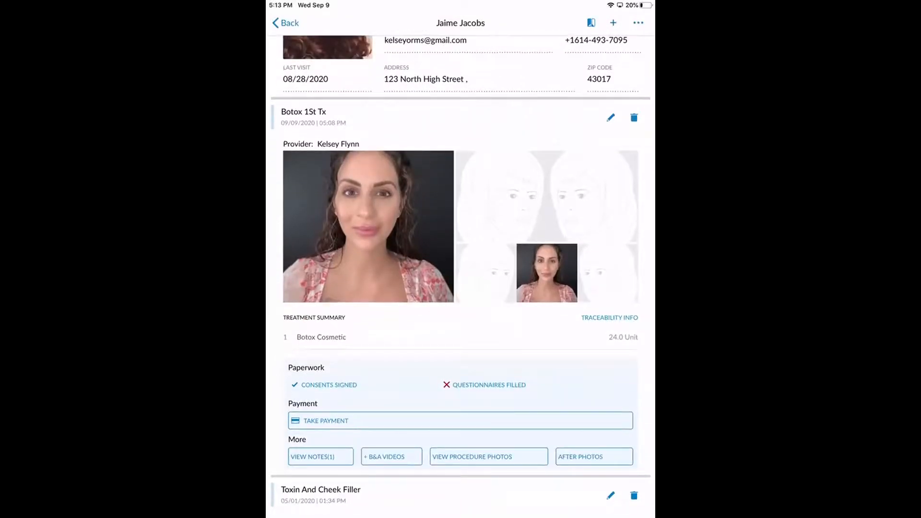
mouse_move(343, 423)
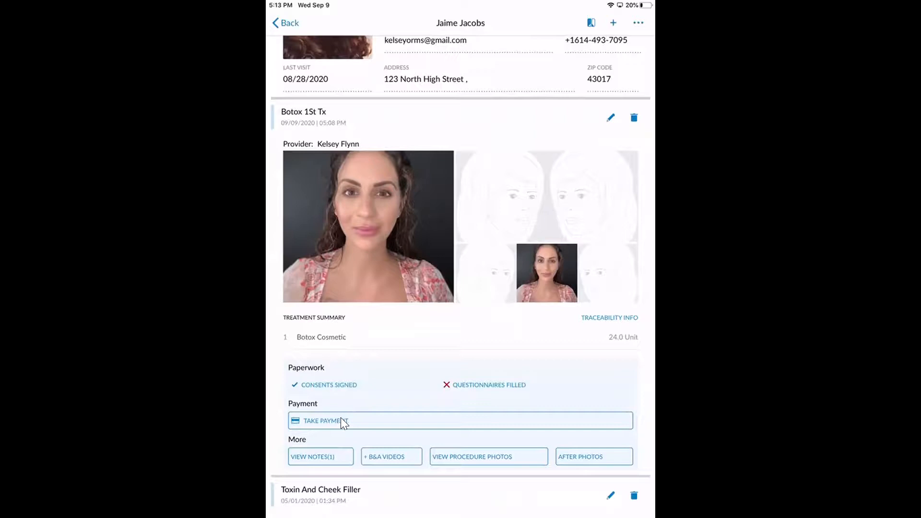
left_click(325, 420)
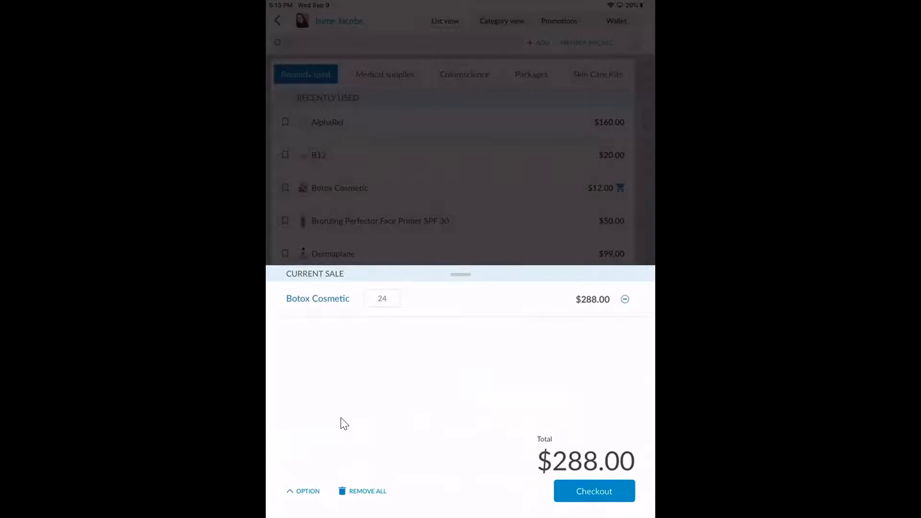
left_click(306, 491)
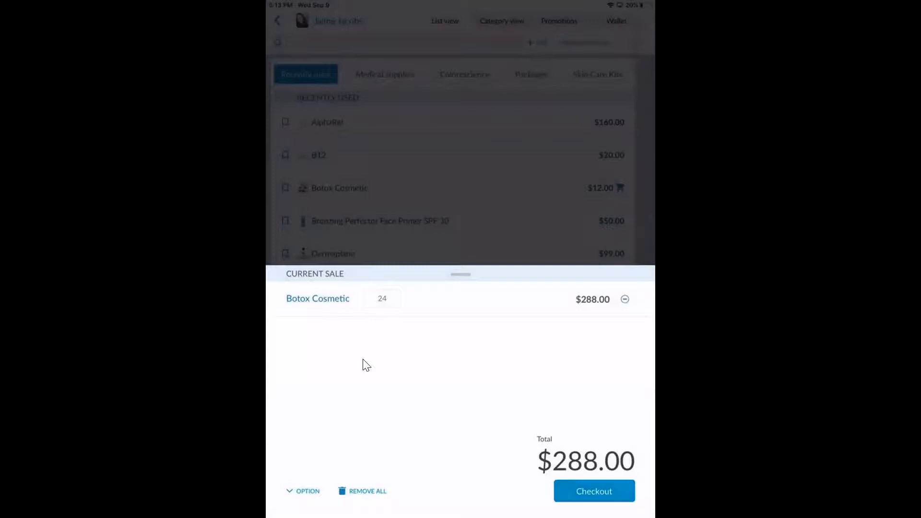
left_click_drag(460, 273, 461, 491)
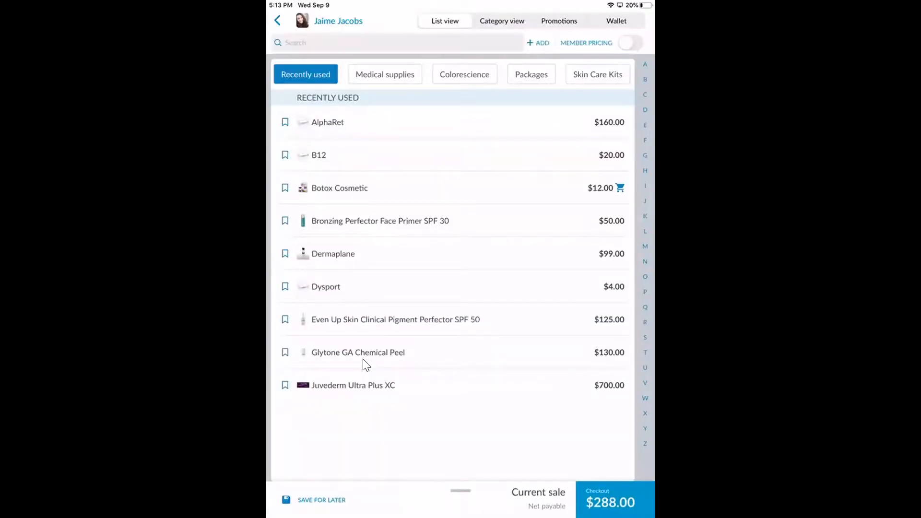
left_click(380, 221)
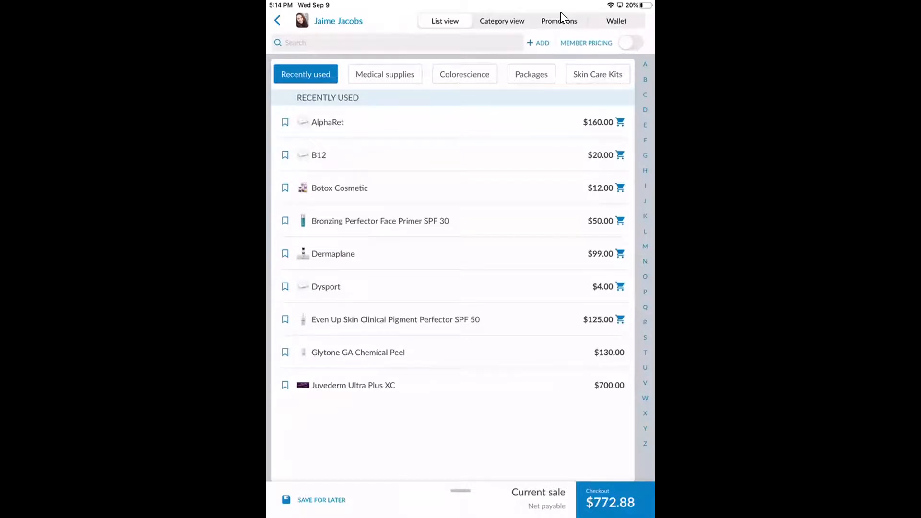
Filter promotions to $ off / % off discounts, then view the patient's wallet
left_click(558, 20)
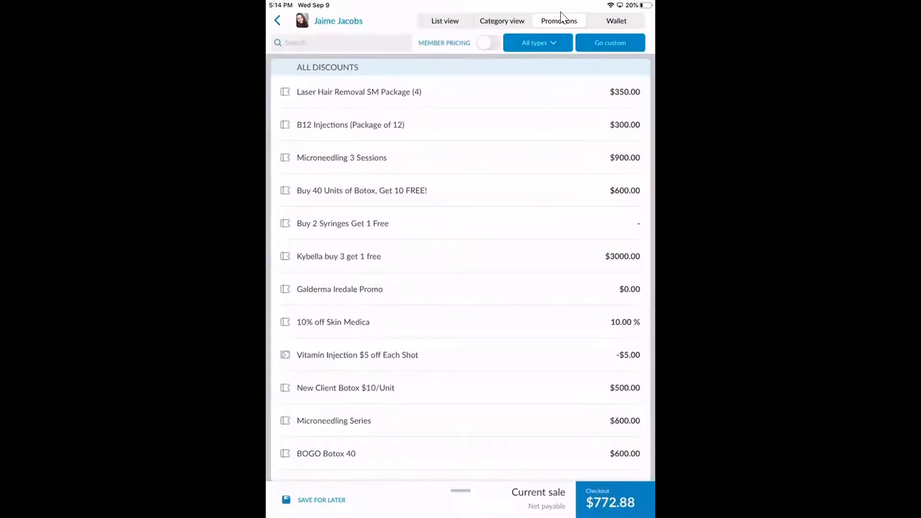
left_click(535, 42)
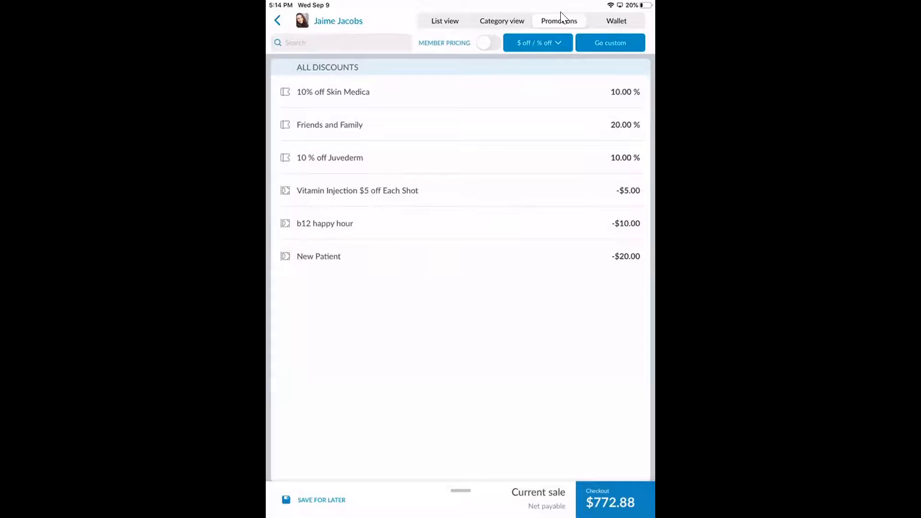
left_click(616, 20)
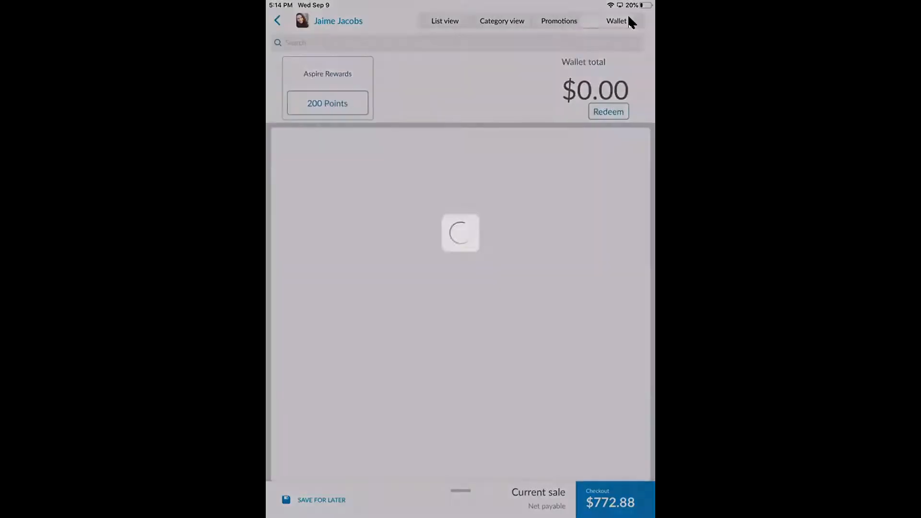
Review the prepaid Botox Cosmetic units in the $1355.00 wallet, then proceed to checkout for $772.88
left_click(616, 20)
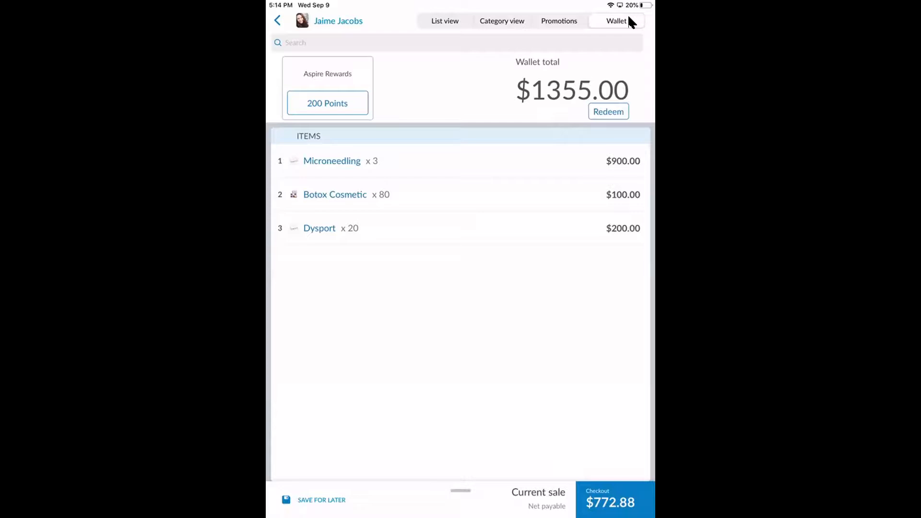
mouse_move(389, 205)
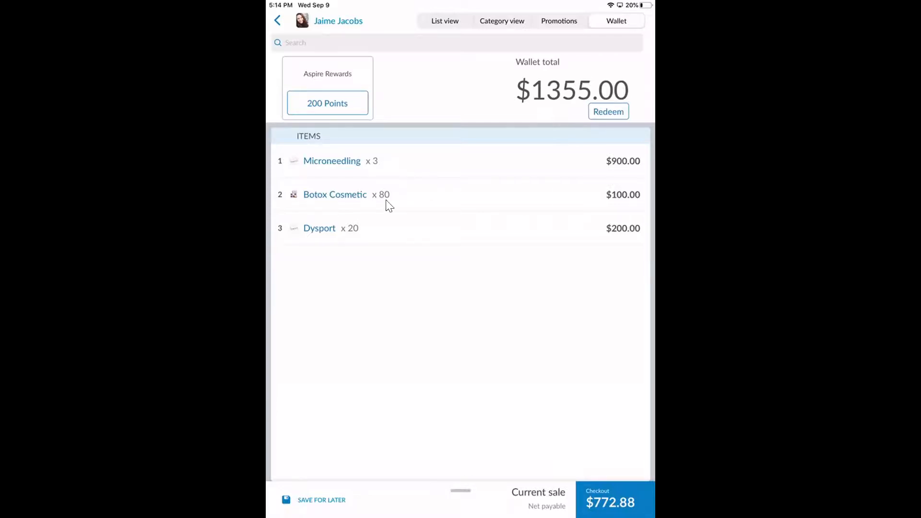
left_click(334, 195)
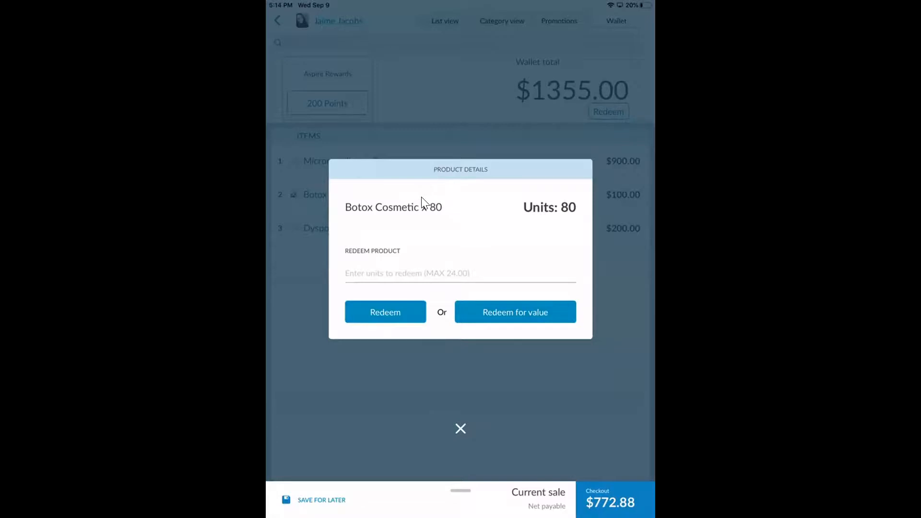
left_click(461, 429)
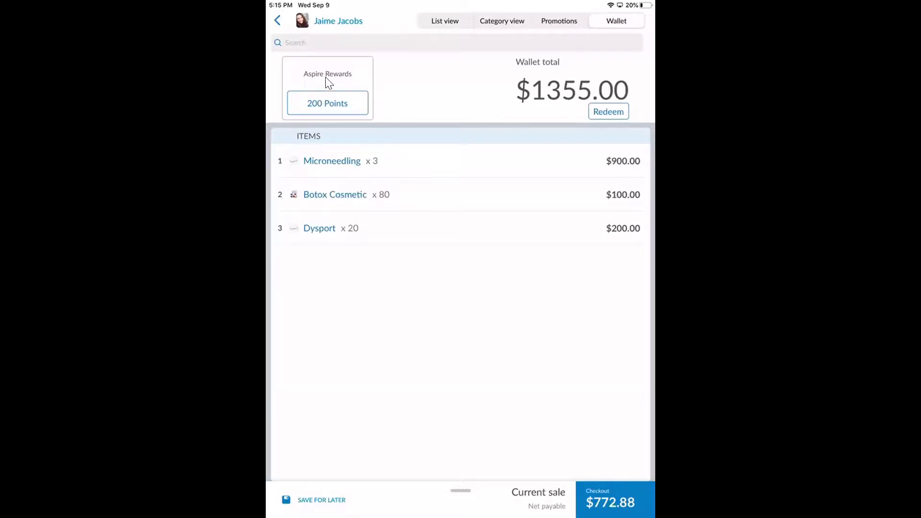
left_click(608, 111)
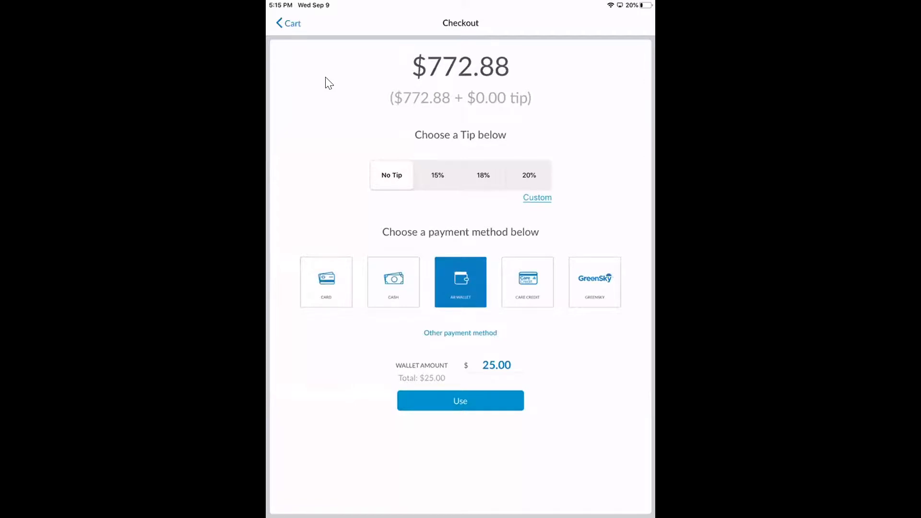
mouse_move(396, 211)
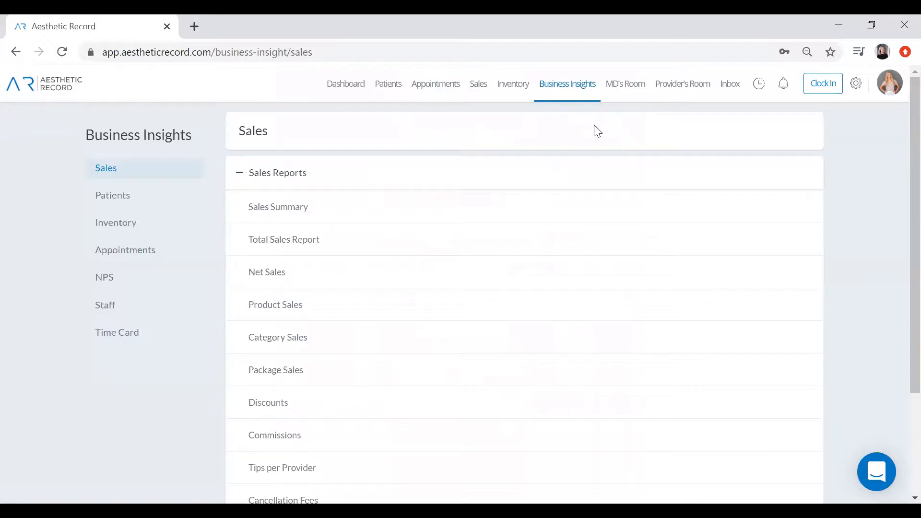
Scroll through Payments & Liabilities reports such as Refunds, Taxes and Treatment Plans
scroll("down", 3)
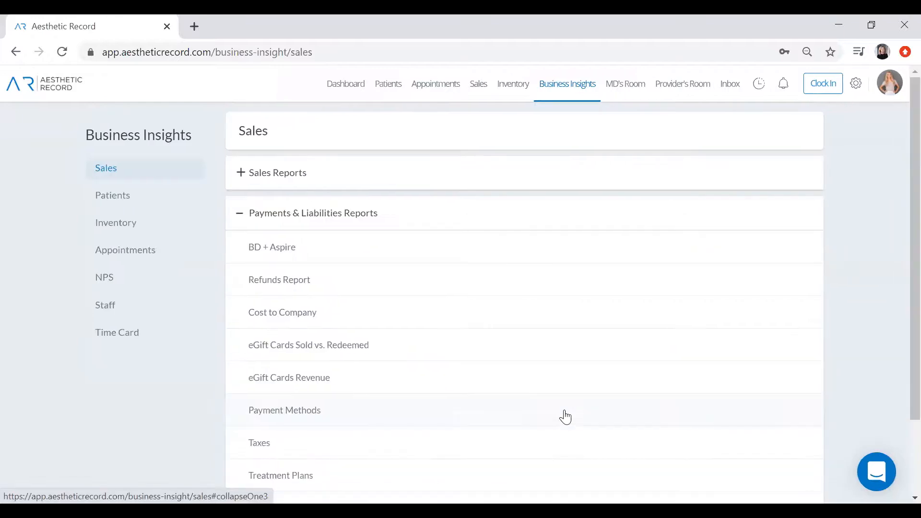
scroll("down", 3)
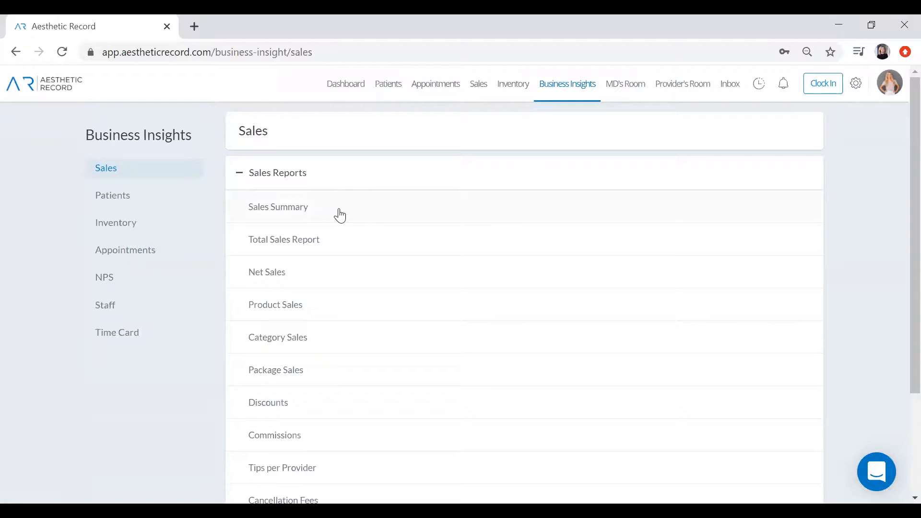
View the Sales Summary for 09/01/2020–09/30/2020 ($18,375.20 net), then go to Patients reports
left_click(278, 206)
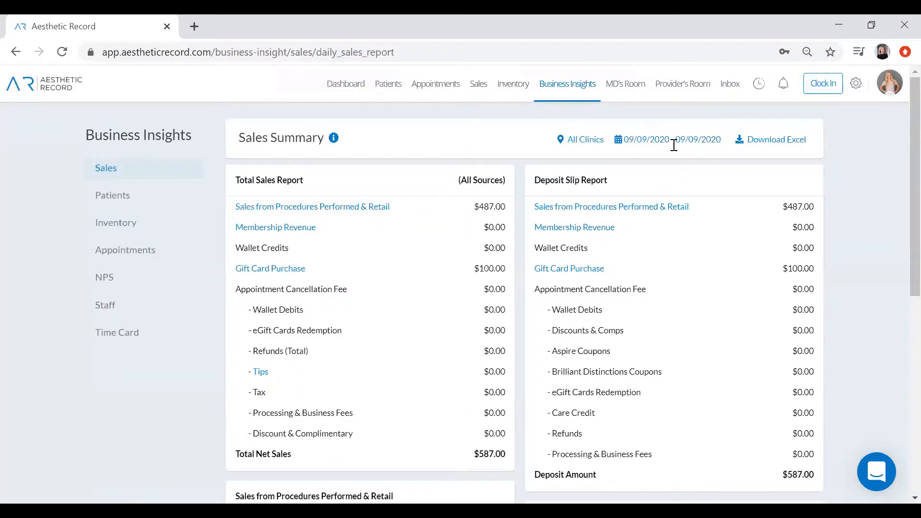
left_click(673, 139)
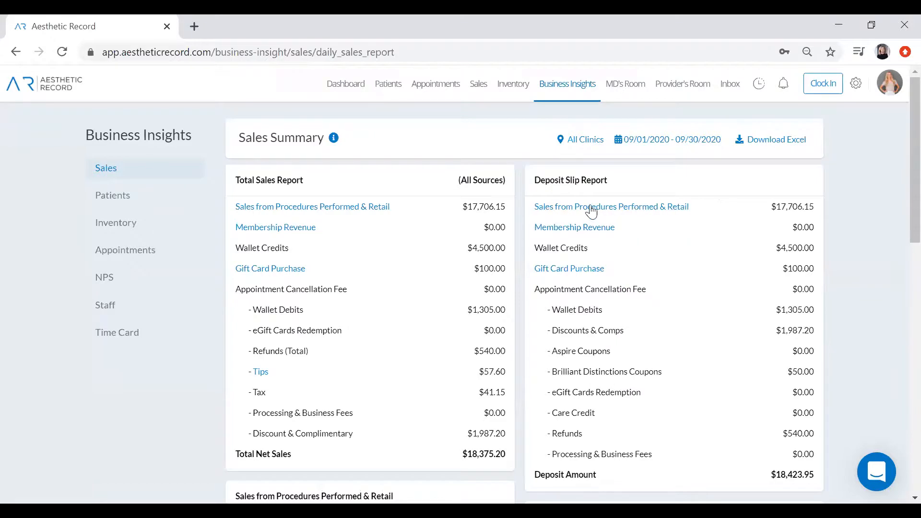
mouse_move(704, 221)
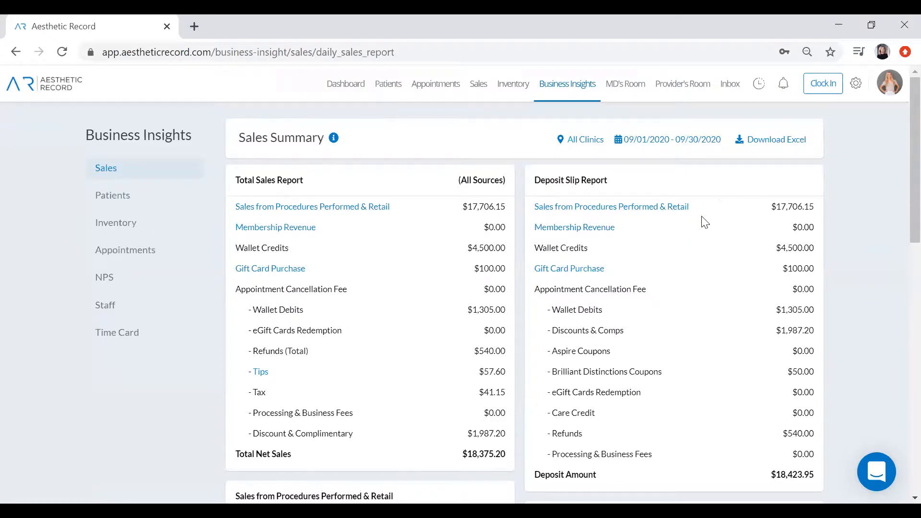
scroll("down", 3)
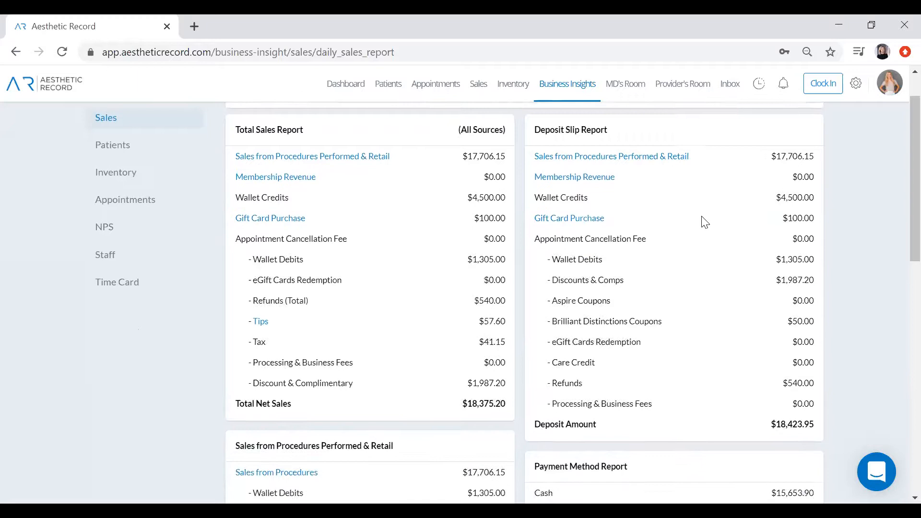
scroll("down", 3)
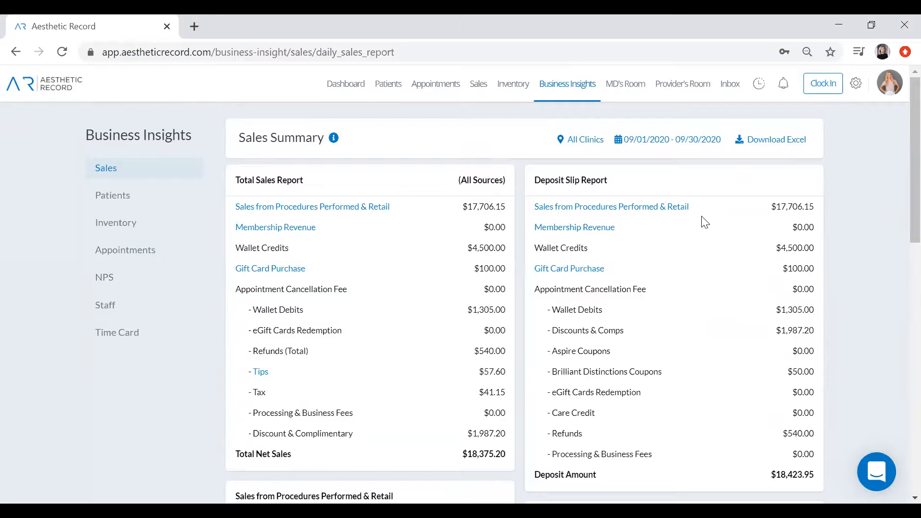
mouse_move(427, 299)
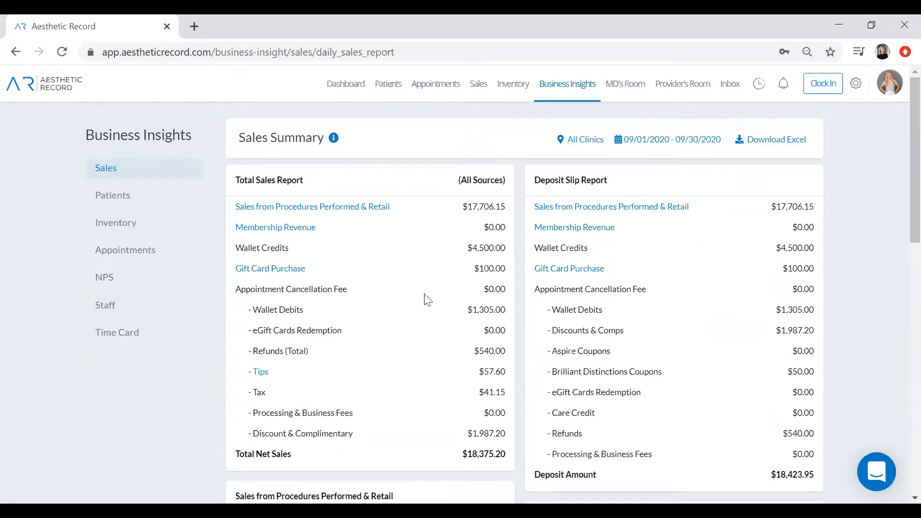
mouse_move(112, 194)
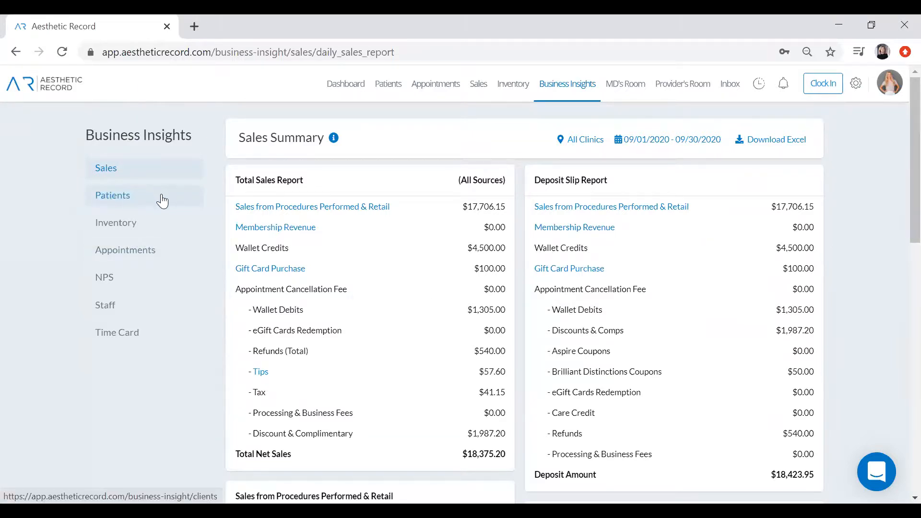
left_click(113, 195)
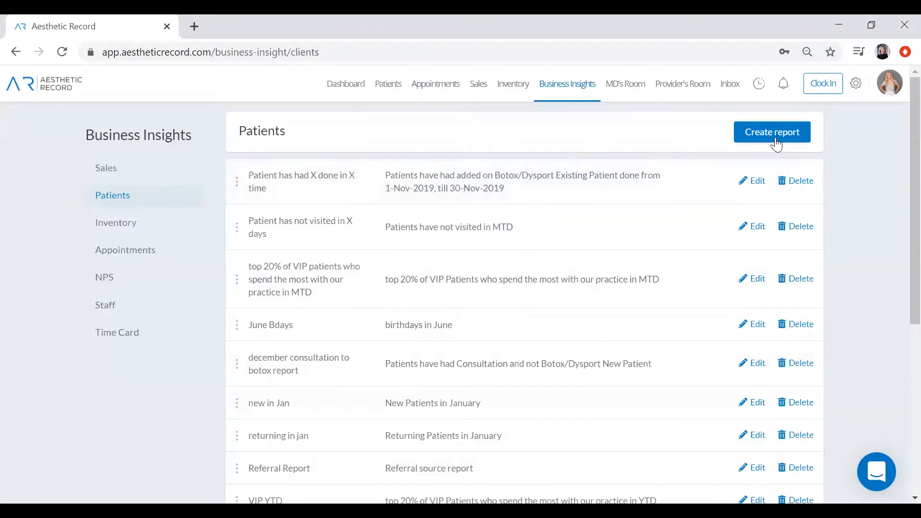
Create a Birthday Month Report for April listing 10 patients, then go to NPS reports
left_click(771, 131)
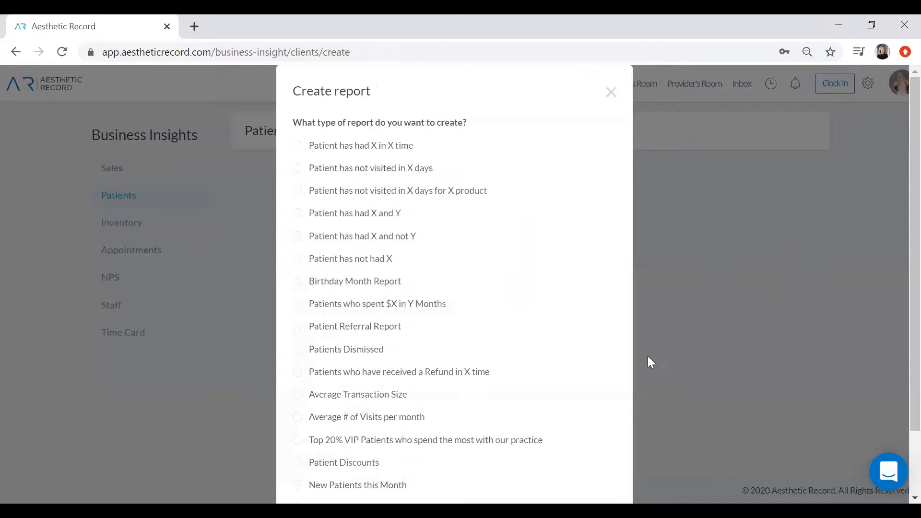
scroll("down", 3)
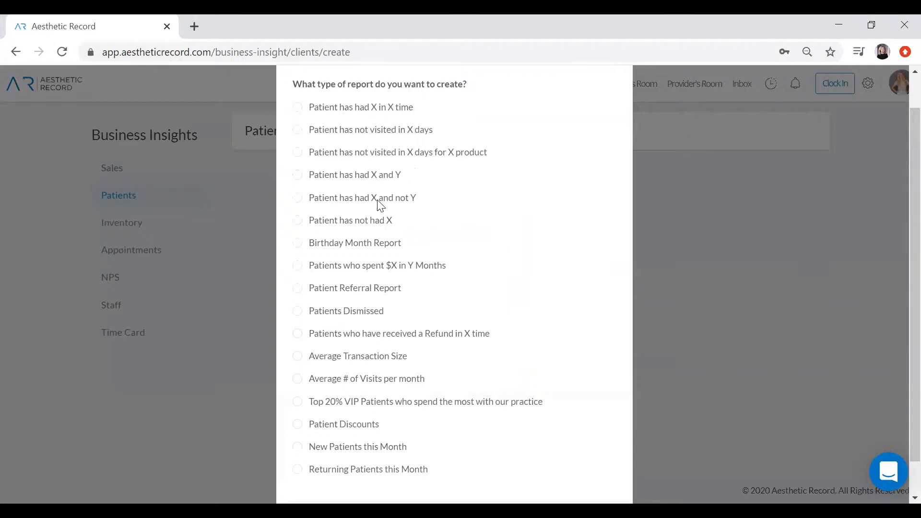
left_click(297, 243)
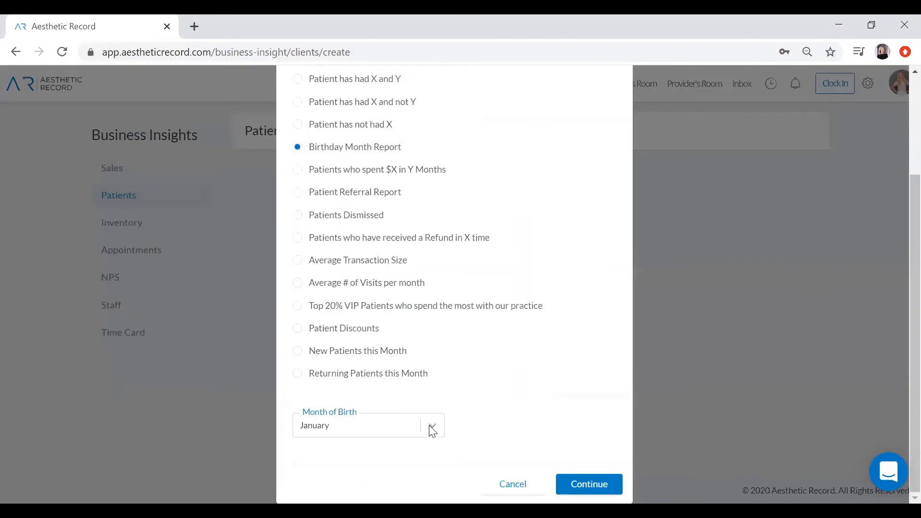
left_click(432, 425)
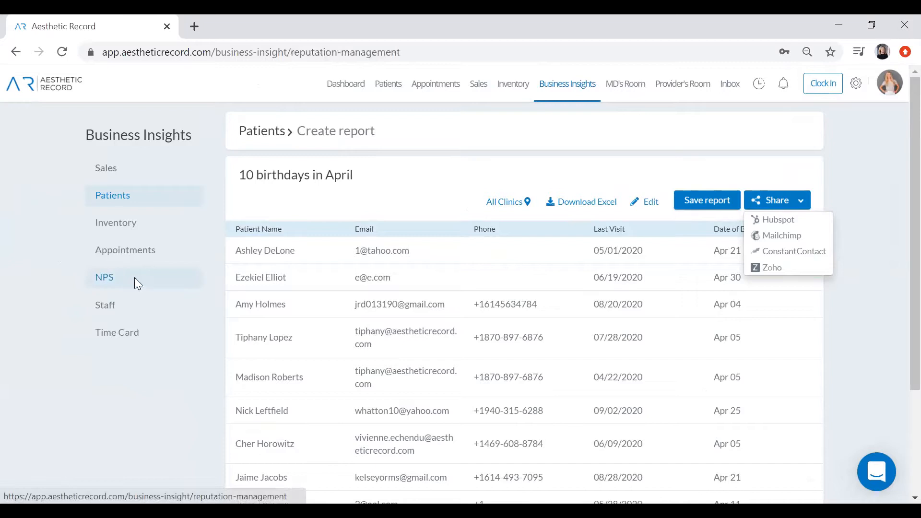
left_click(104, 276)
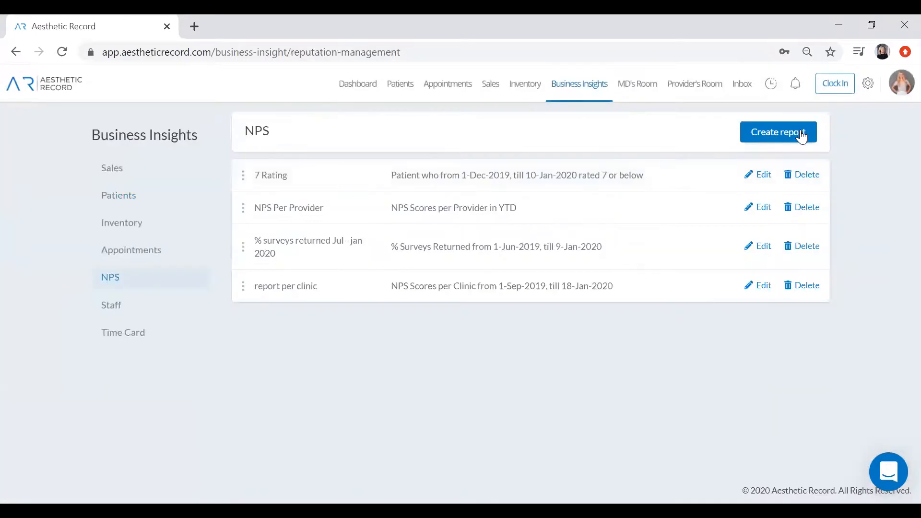
Cancel a new NPS report and view the saved '% surveys returned Jul - jan 2020' report
left_click(778, 132)
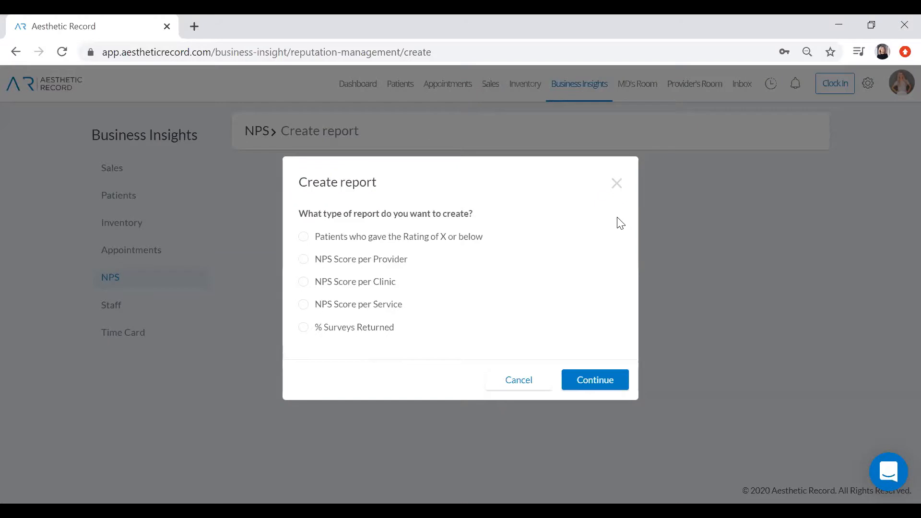
mouse_move(534, 380)
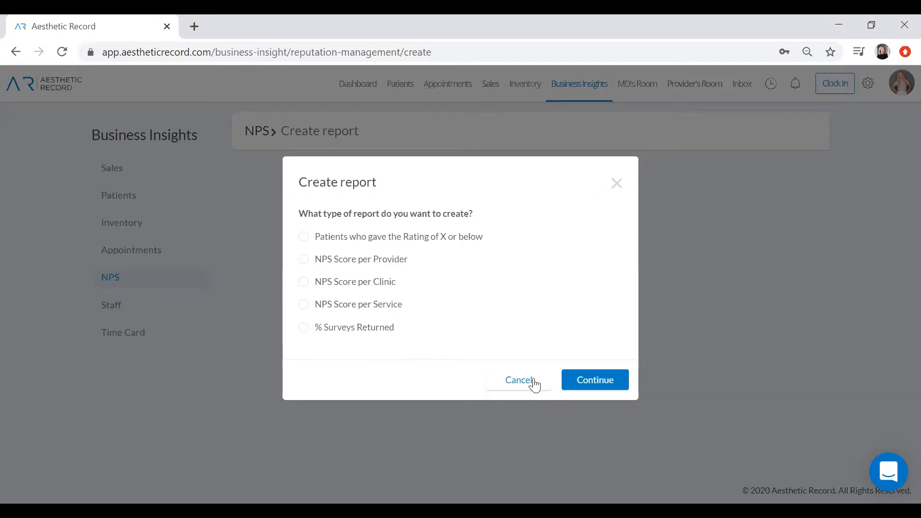
left_click(519, 380)
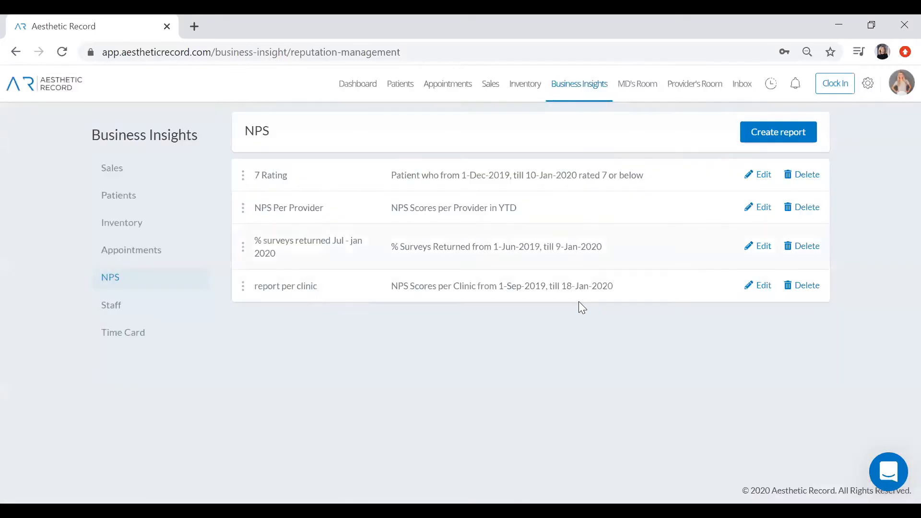
left_click(308, 247)
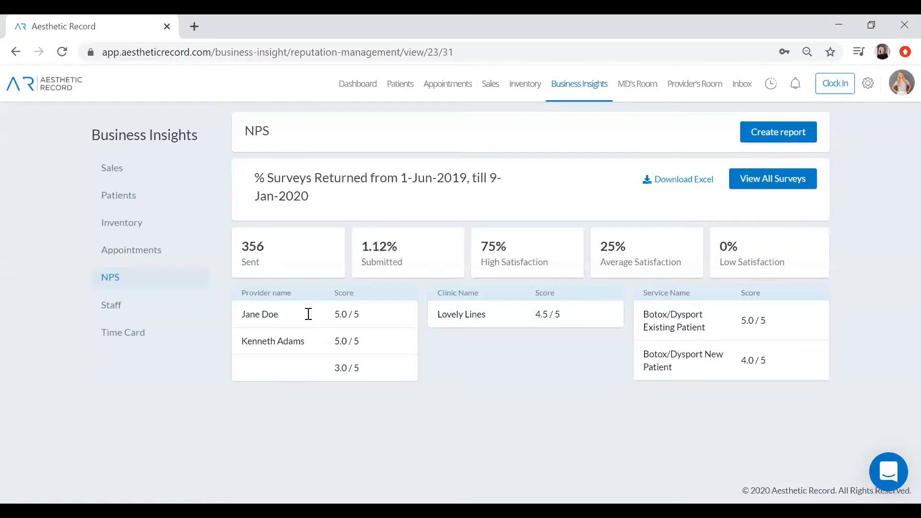
mouse_move(655, 222)
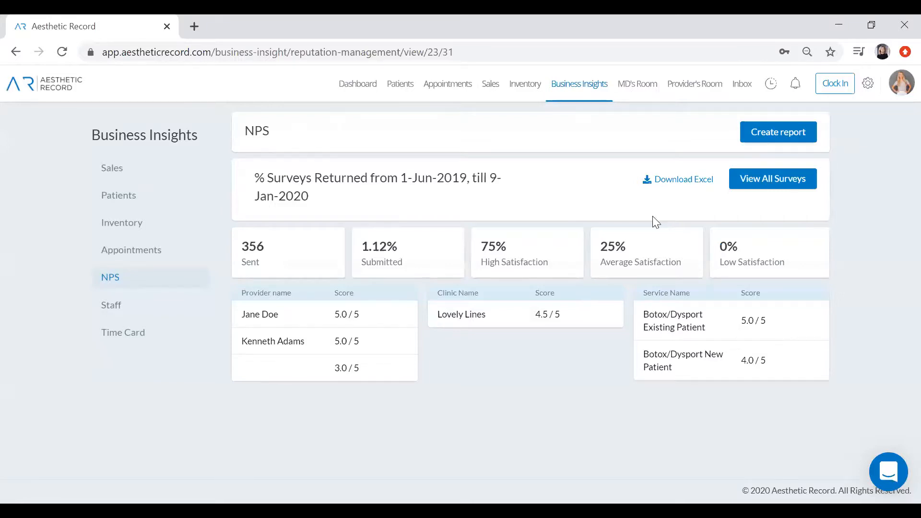
mouse_move(365, 335)
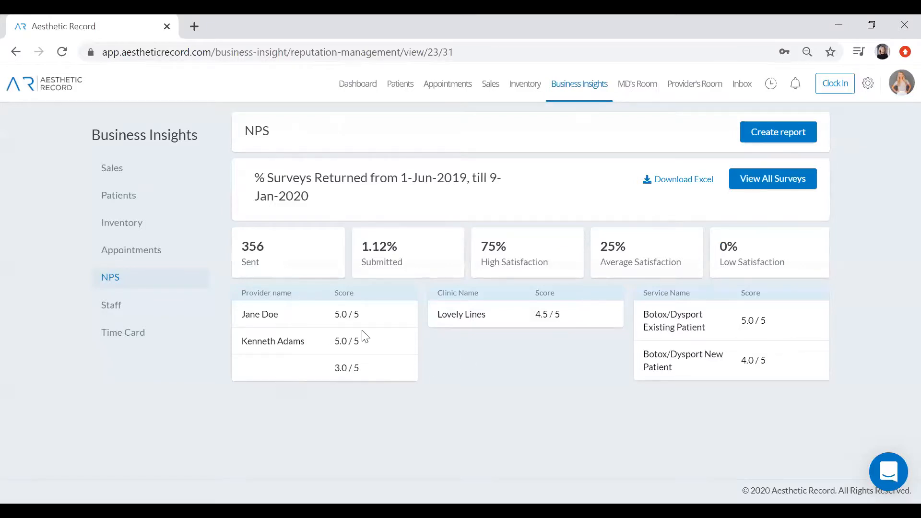
mouse_move(696, 301)
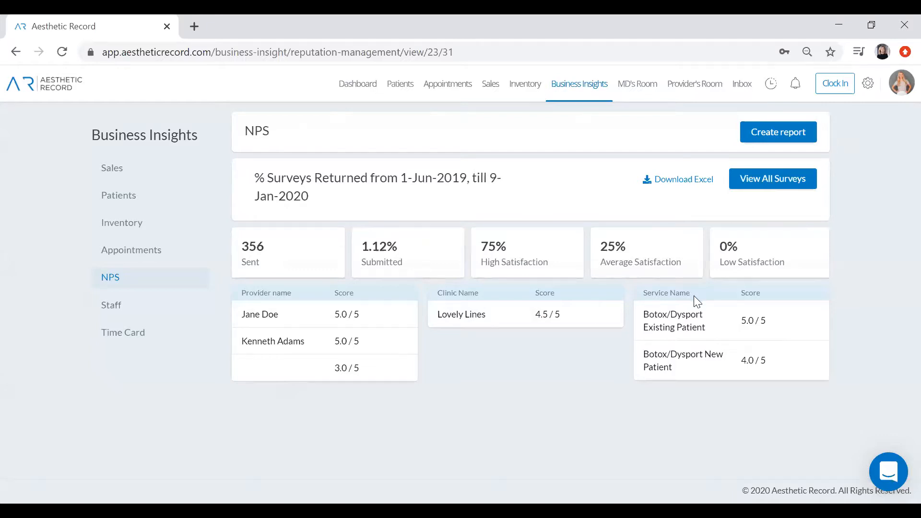
mouse_move(703, 400)
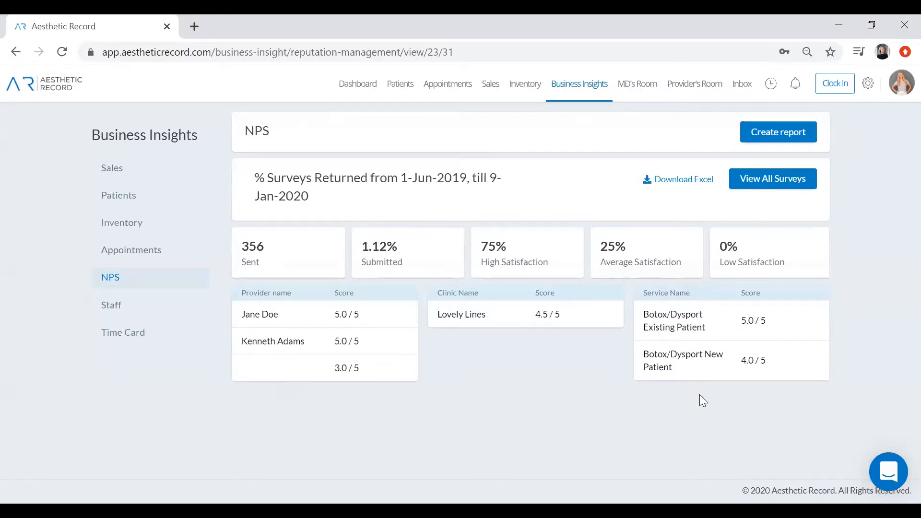
mouse_move(695, 83)
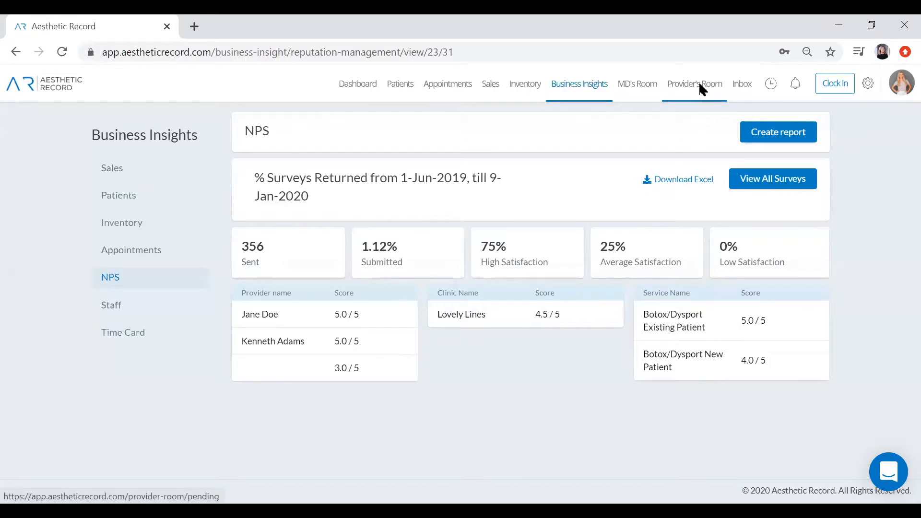
left_click(694, 84)
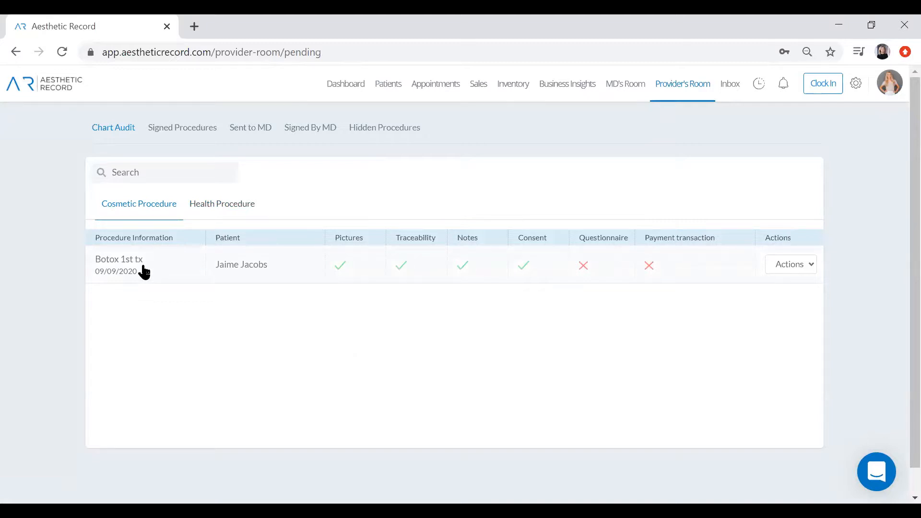
left_click(119, 264)
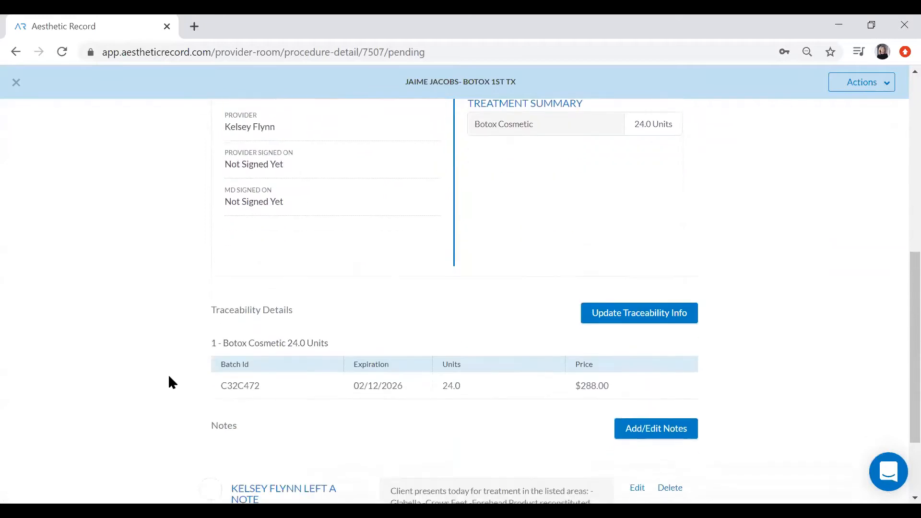
scroll("down", 3)
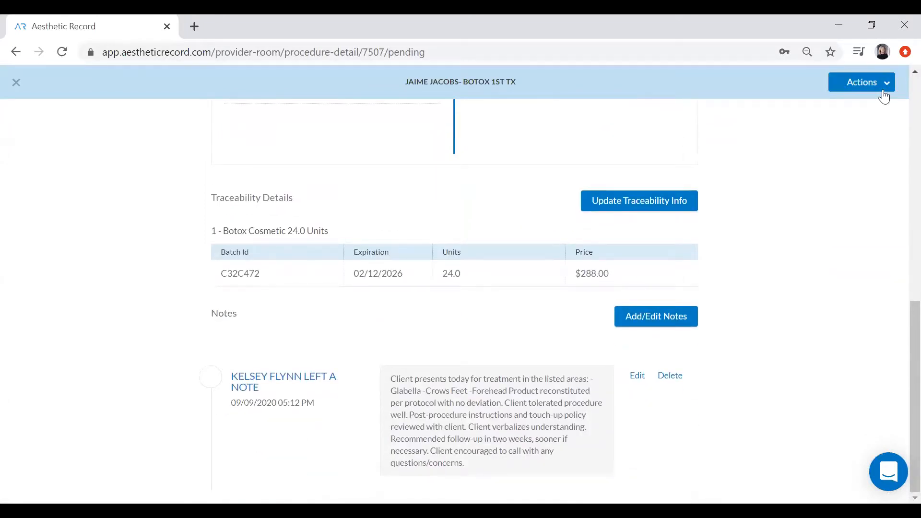
left_click(861, 81)
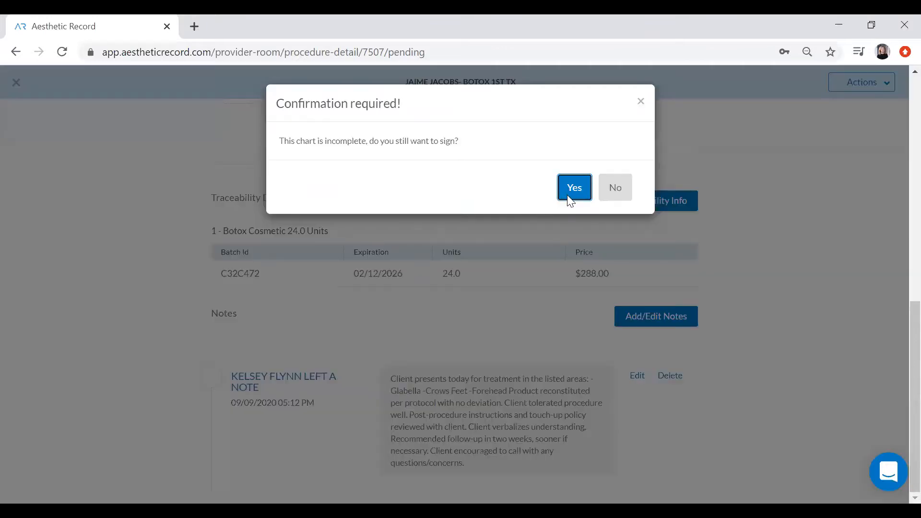
left_click(574, 187)
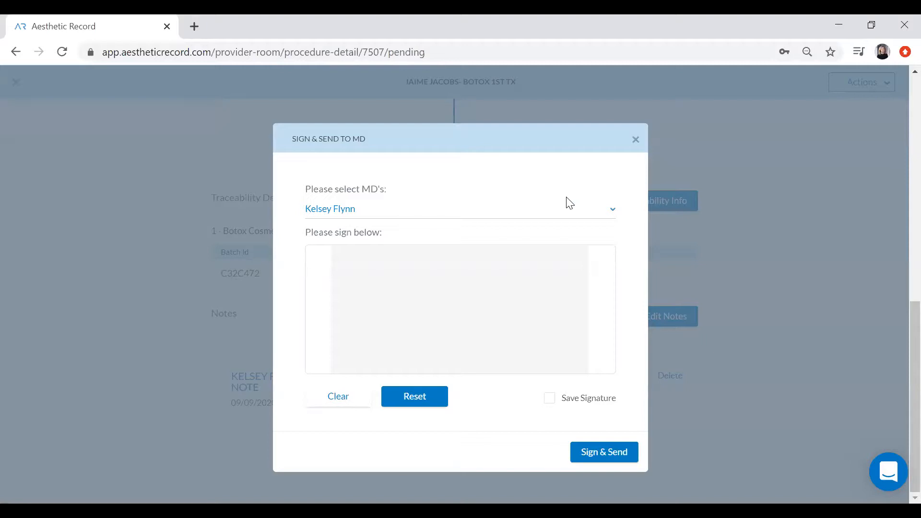
Draw the provider signature and Sign & Send the chart to the MD
left_click_drag(405, 332, 592, 340)
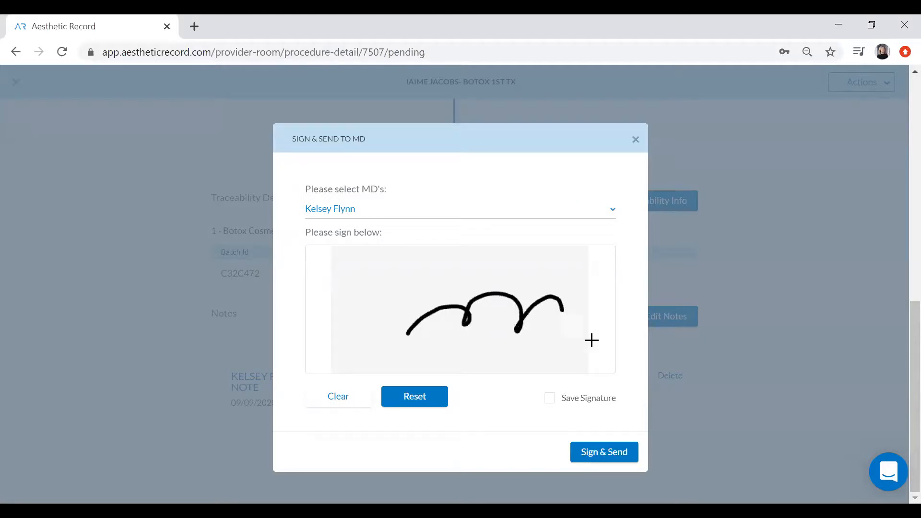
right_click(604, 452)
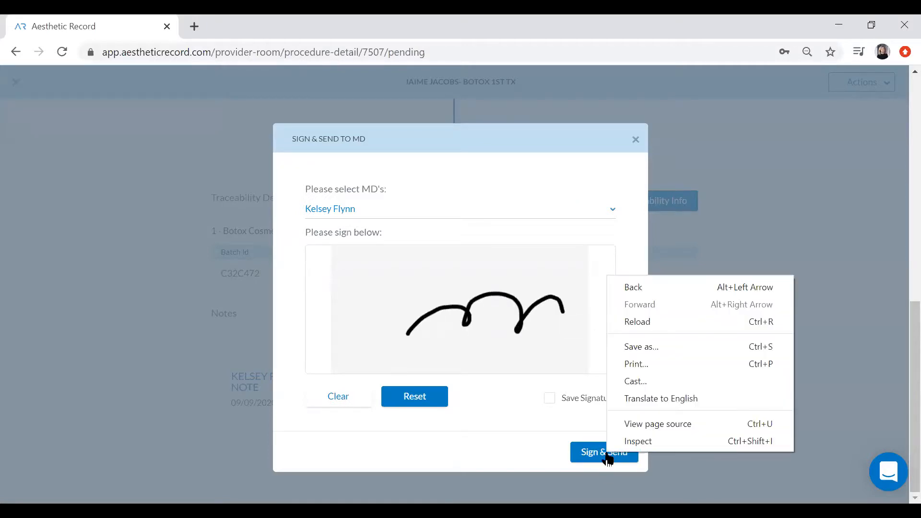
left_click(602, 452)
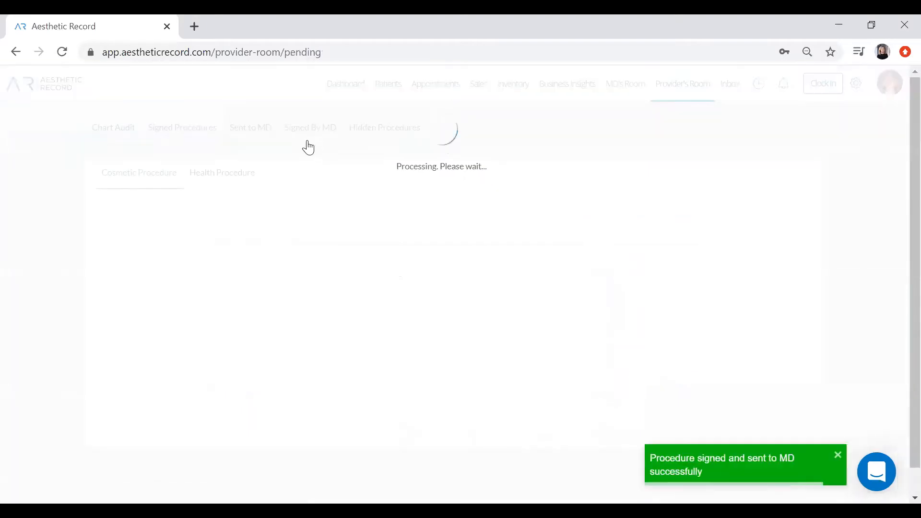
right_click(625, 83)
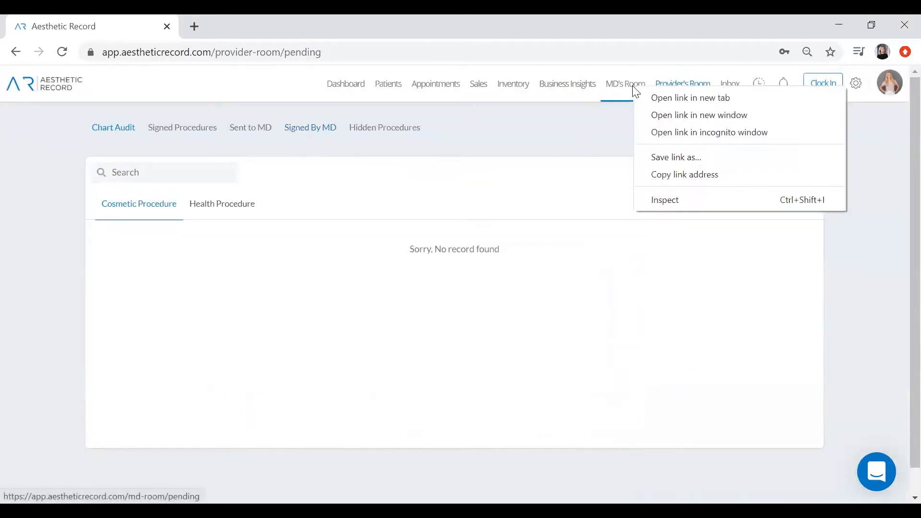
In MD's Room select all visible procedures awaiting signature, then go to the SMS Inbox
left_click(624, 84)
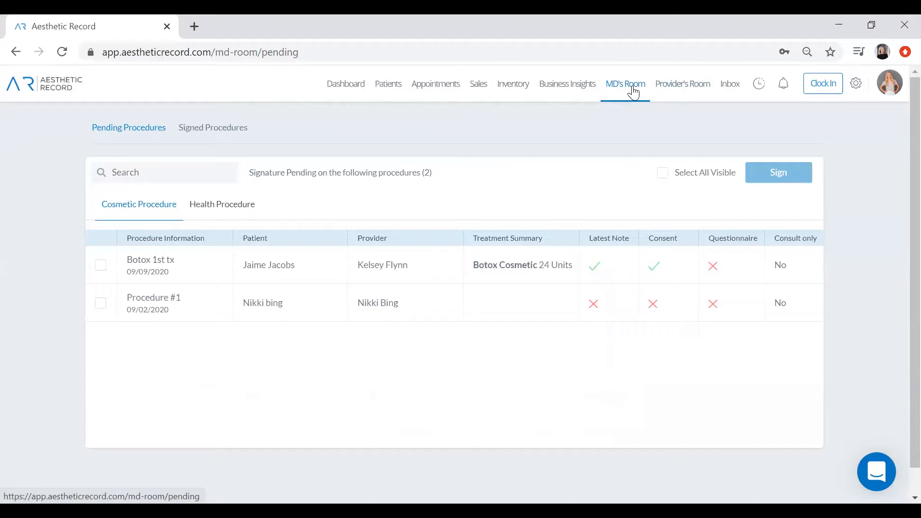
left_click(662, 172)
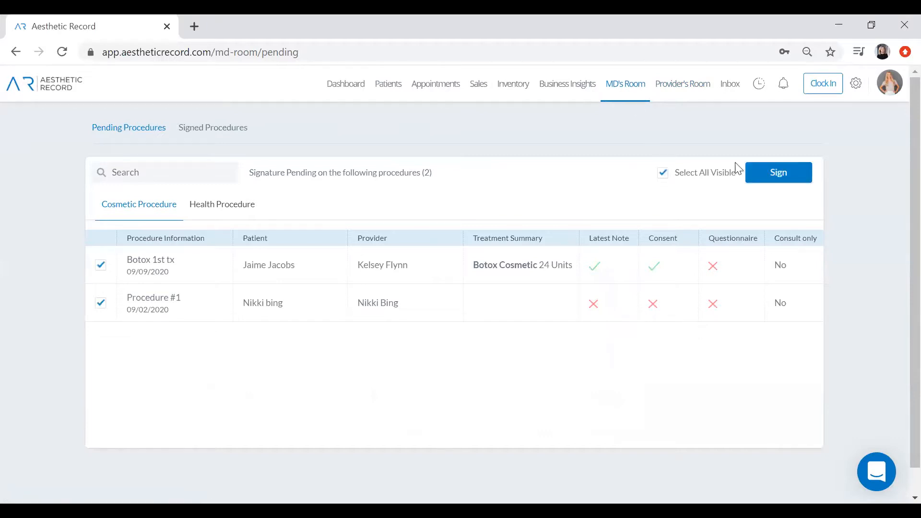
mouse_move(823, 146)
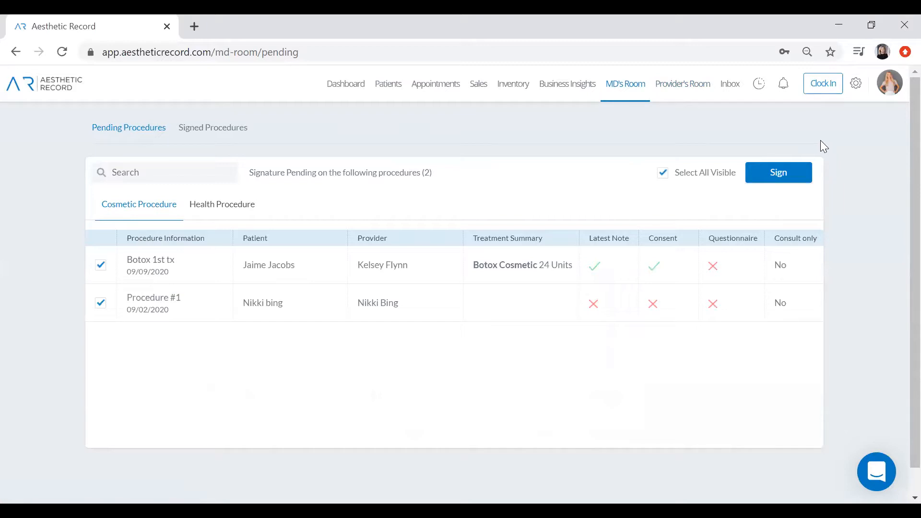
mouse_move(767, 119)
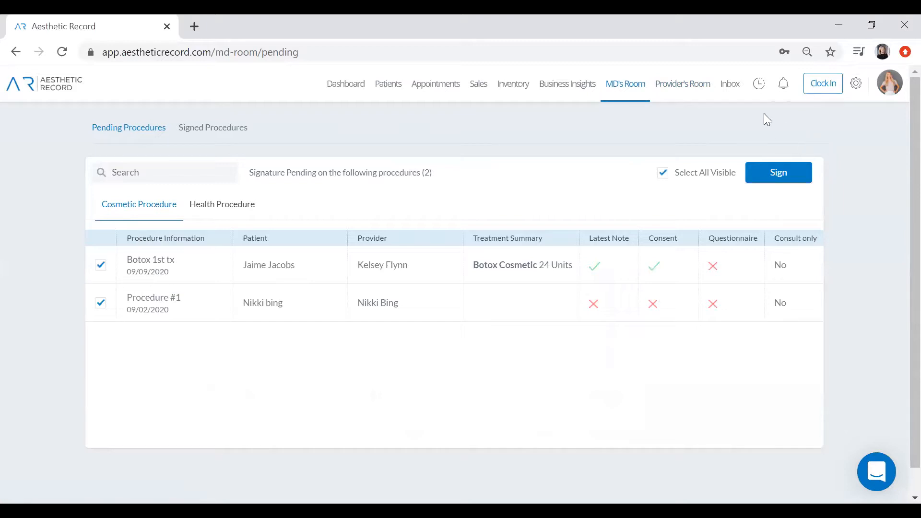
left_click(729, 83)
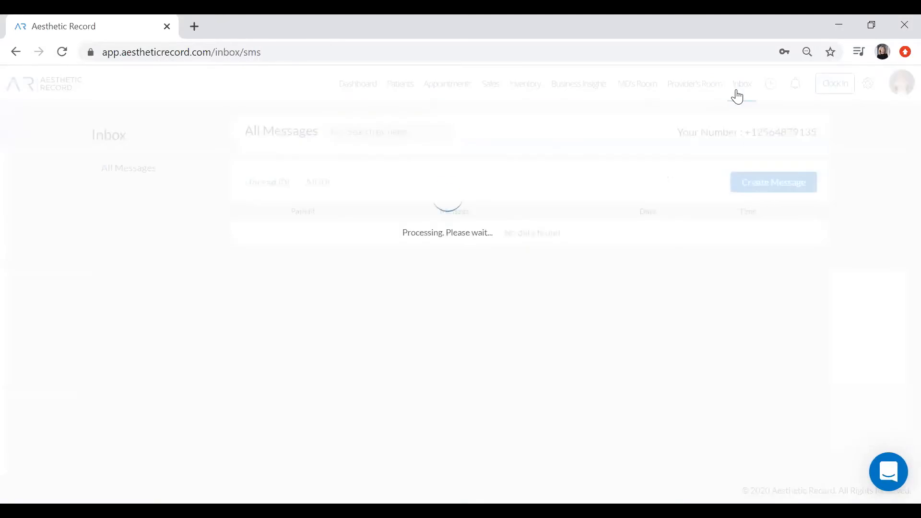